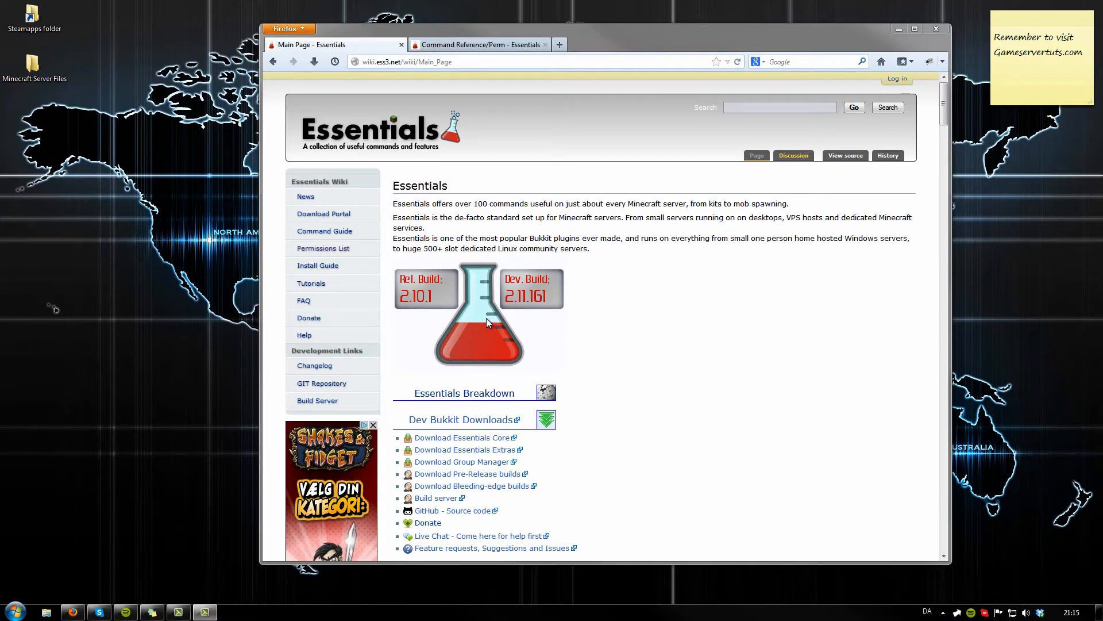
mouse_move(530, 464)
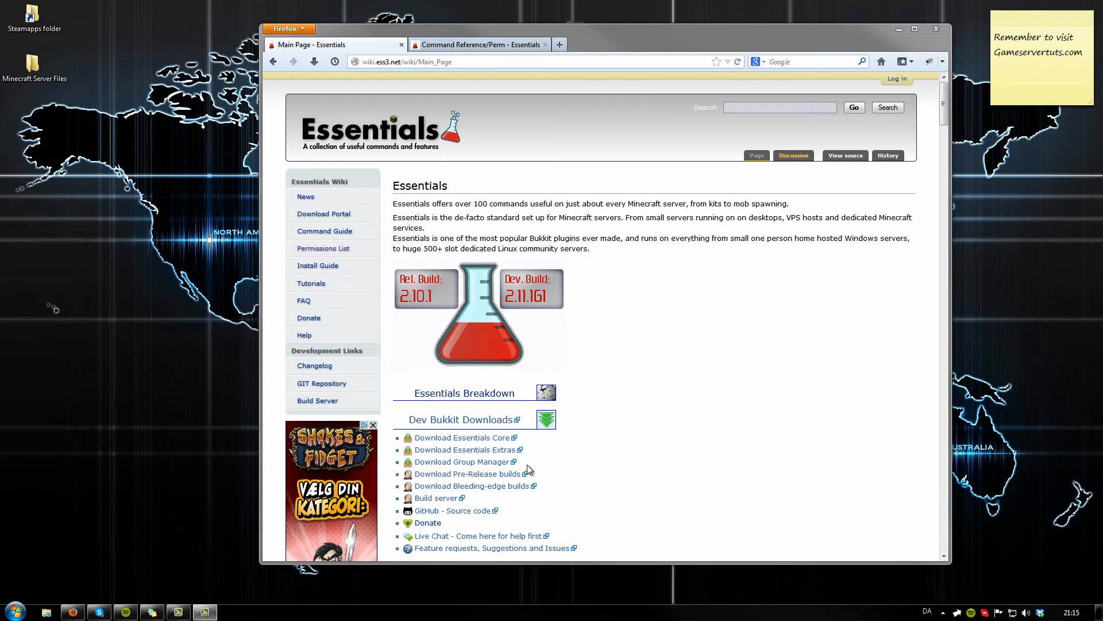
mouse_move(490, 80)
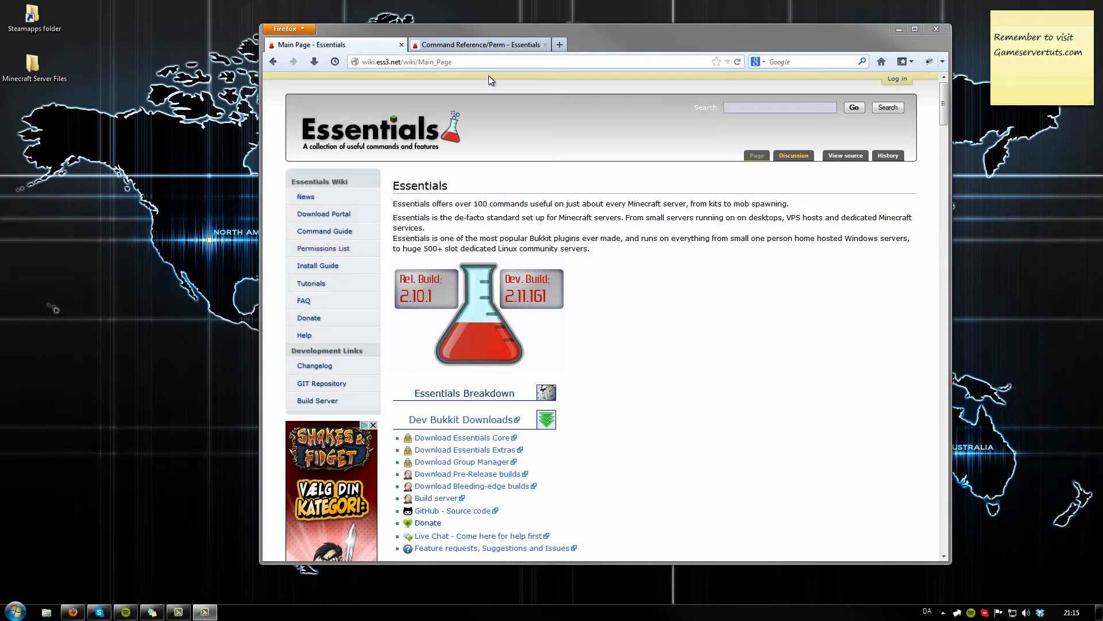
mouse_move(471, 45)
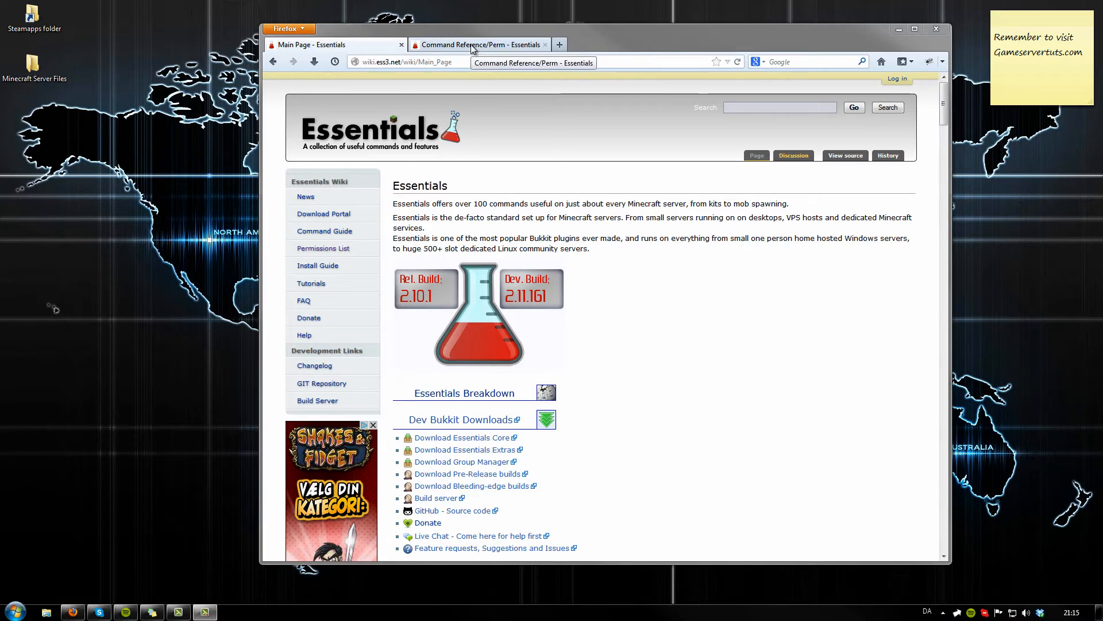
mouse_move(492, 447)
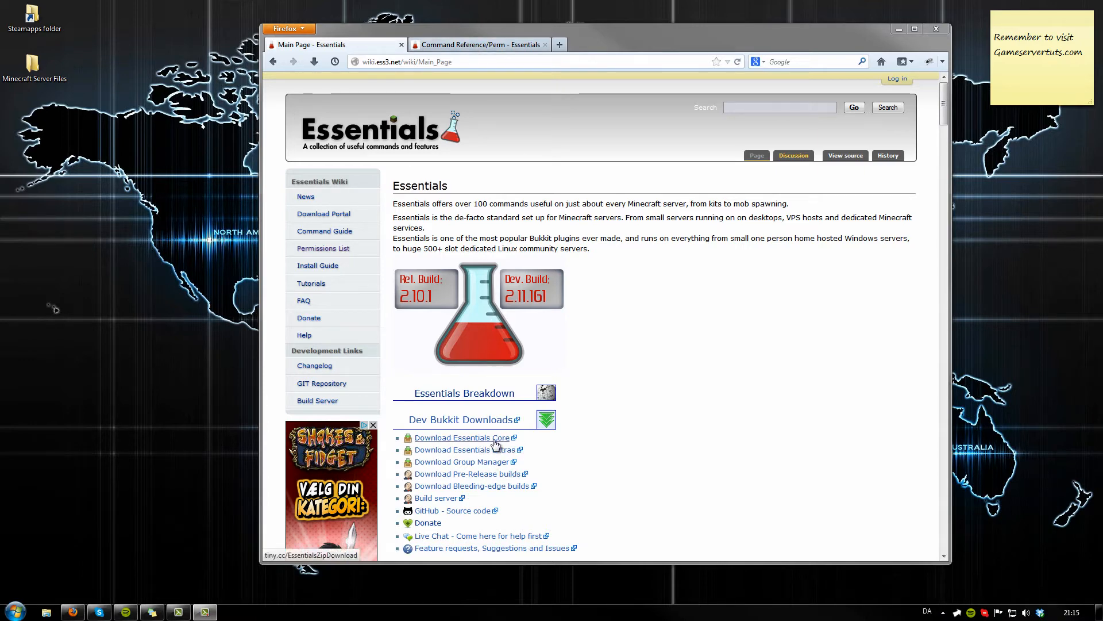
mouse_move(521, 449)
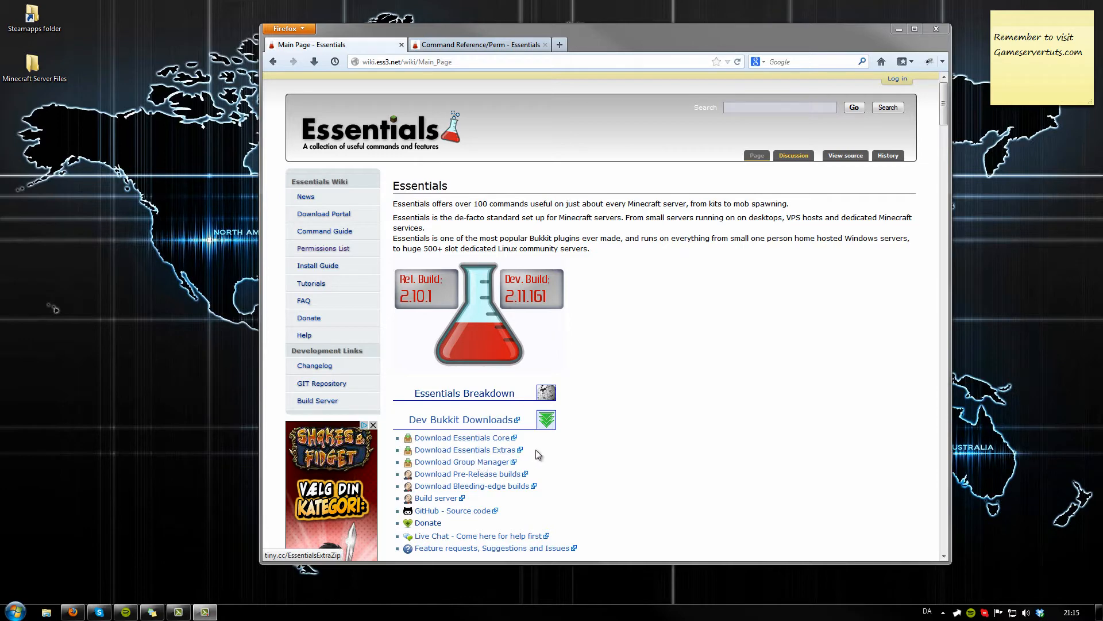
mouse_move(493, 449)
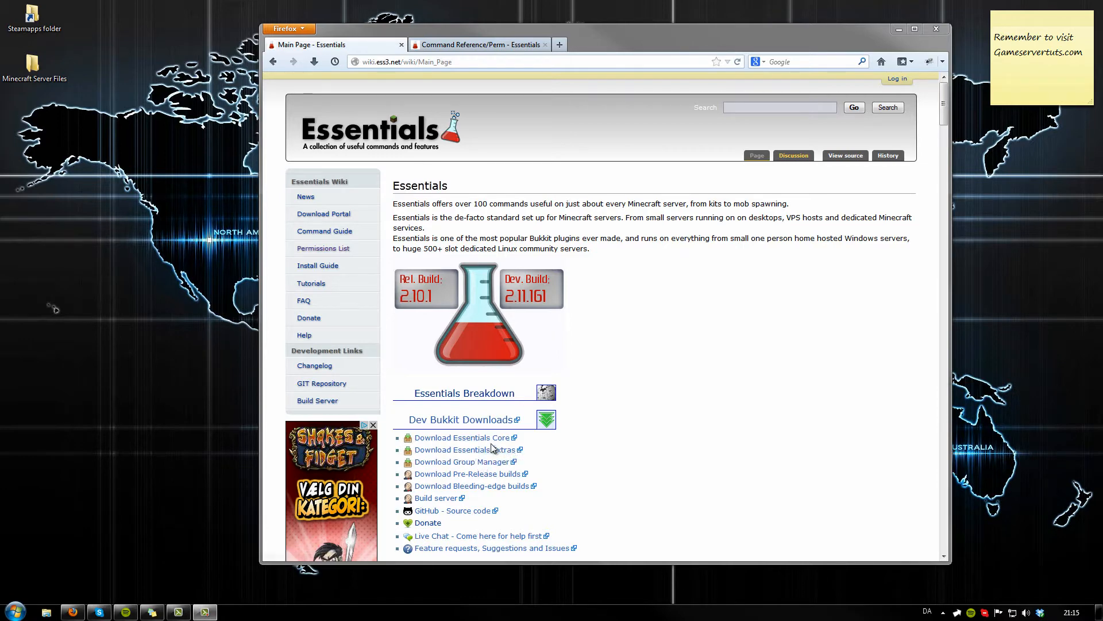
Download the Essentials core, Essentials Extras and Group Manager archives, opening the latter two in WinRAR
left_click(460, 437)
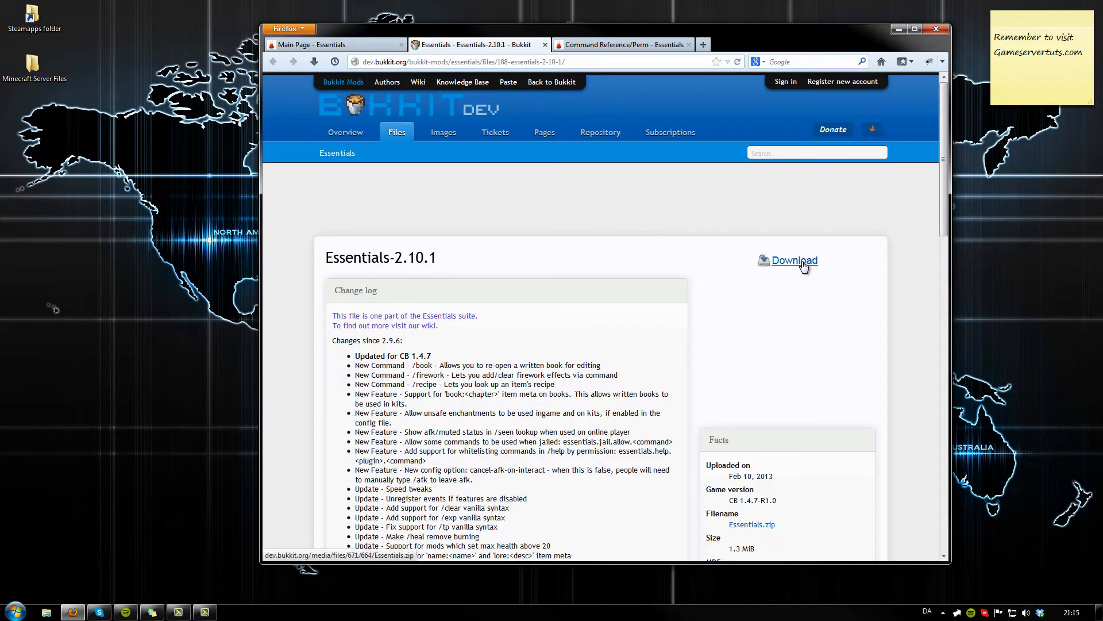
left_click(793, 260)
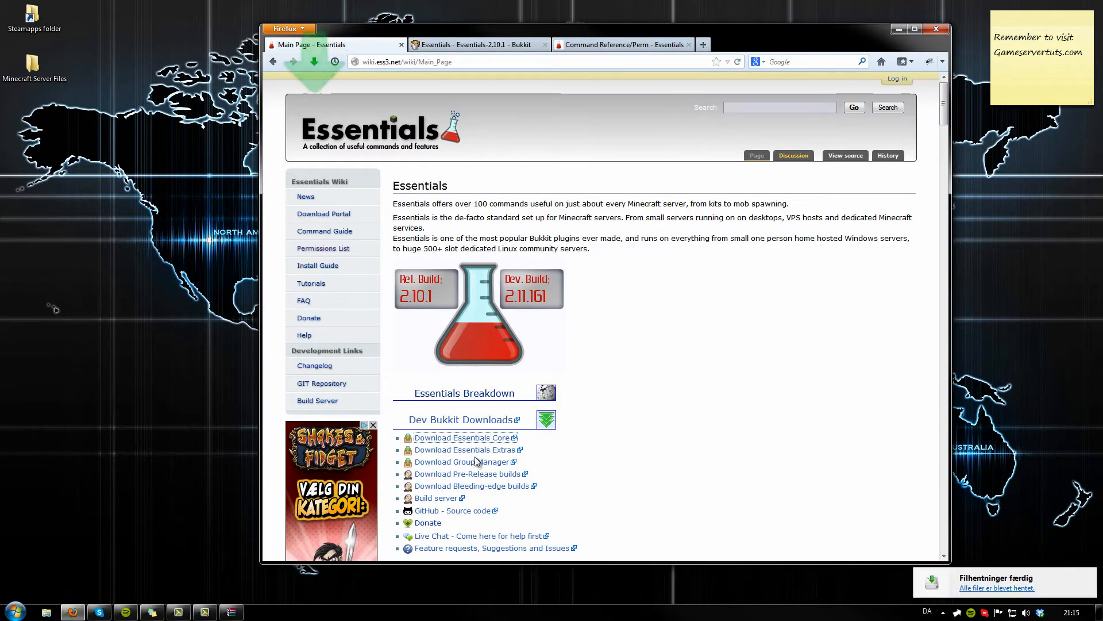
left_click(463, 449)
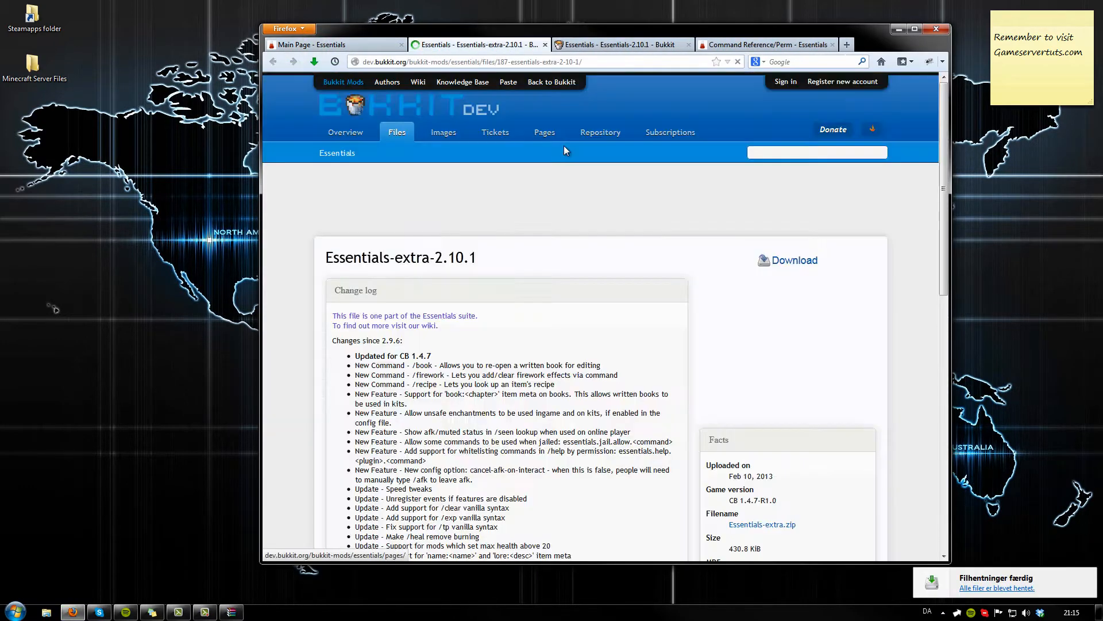
left_click(793, 259)
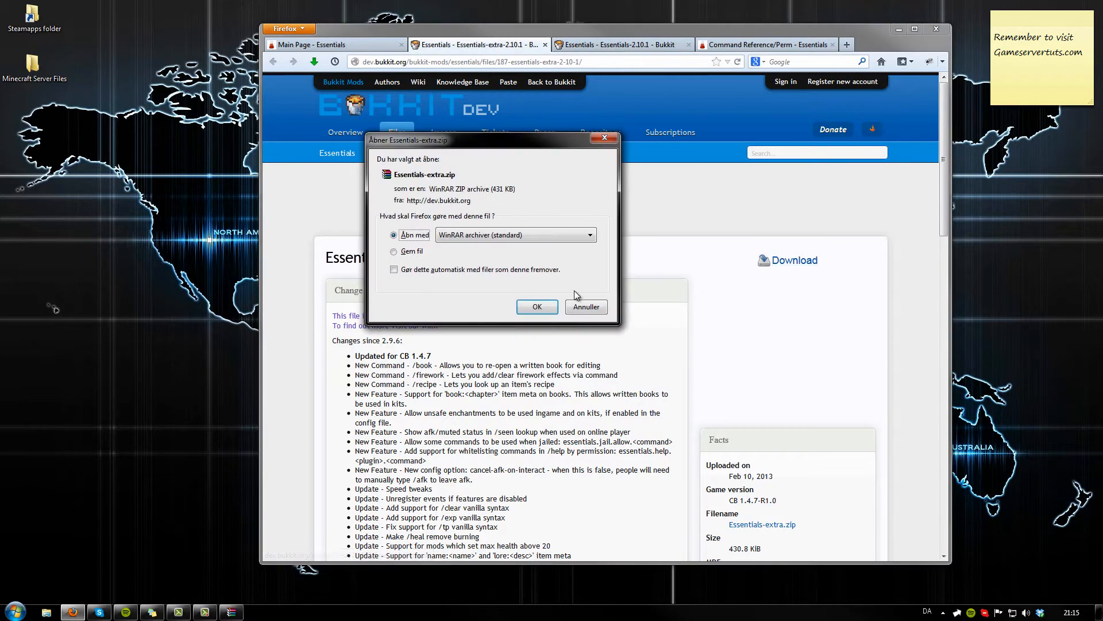
left_click(537, 306)
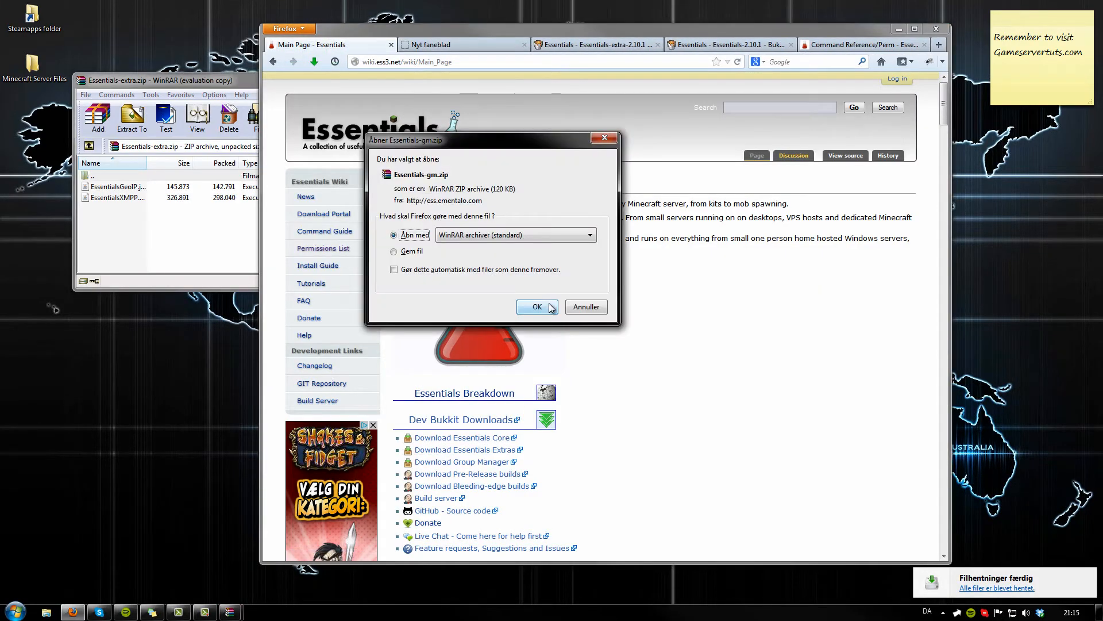
left_click(536, 306)
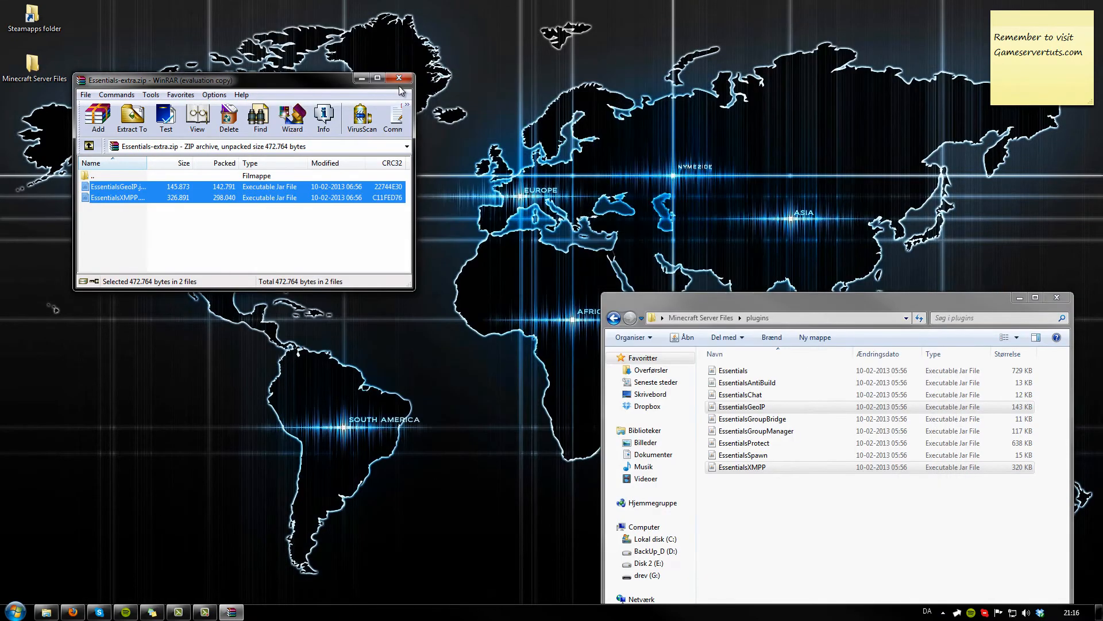
Close the Essentials-extra archive window in WinRAR
left_click(400, 78)
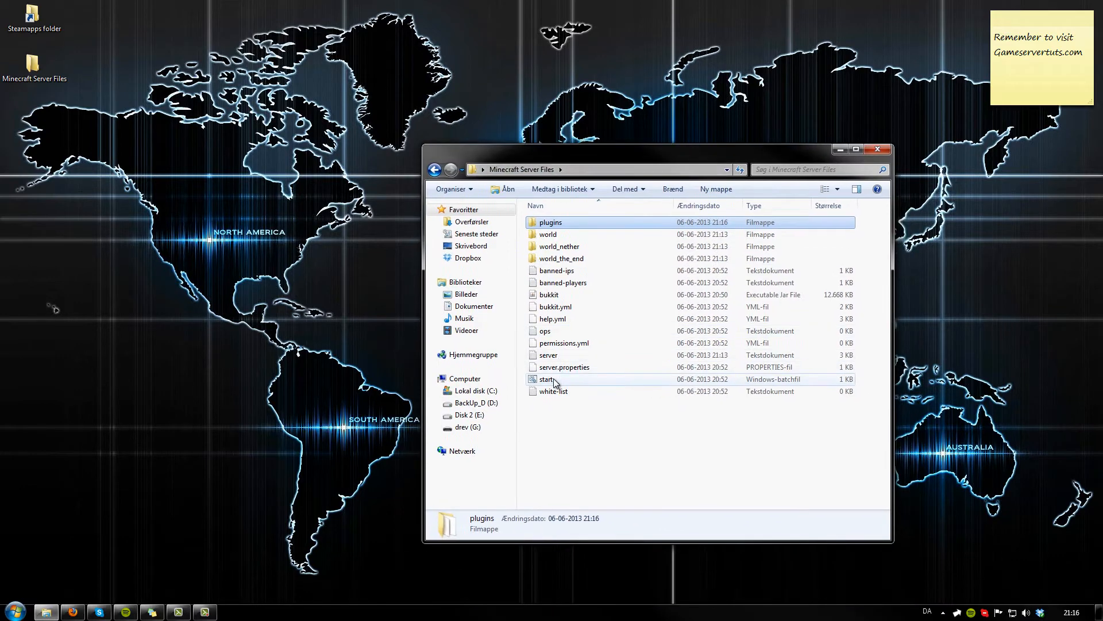
mouse_move(546, 379)
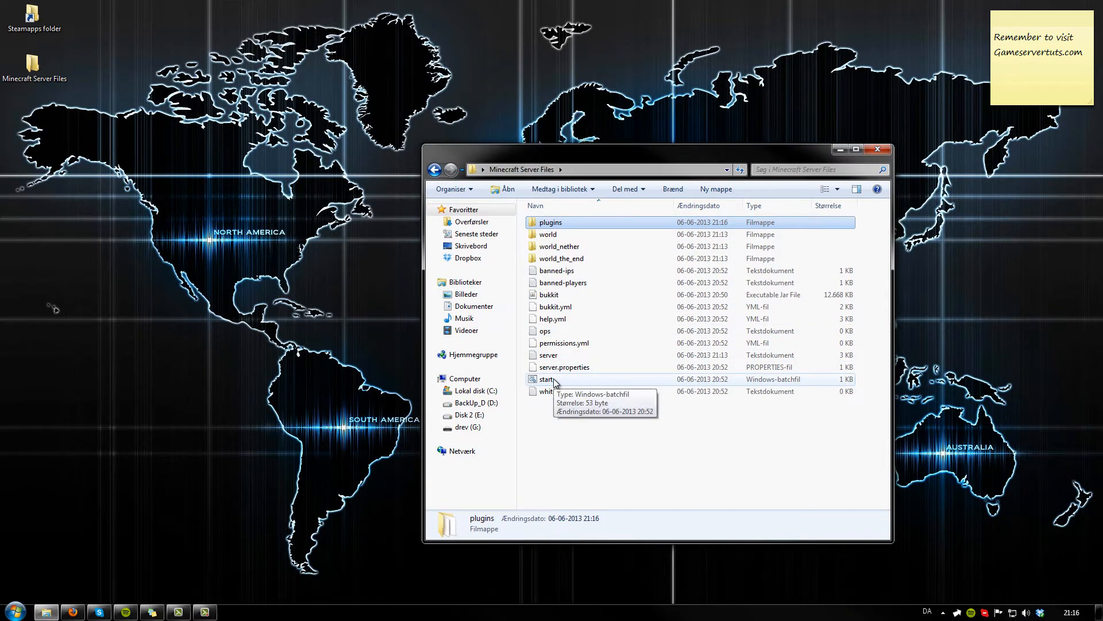
Run start.bat, then browse into plugins, GroupManager and worlds
double_click(547, 379)
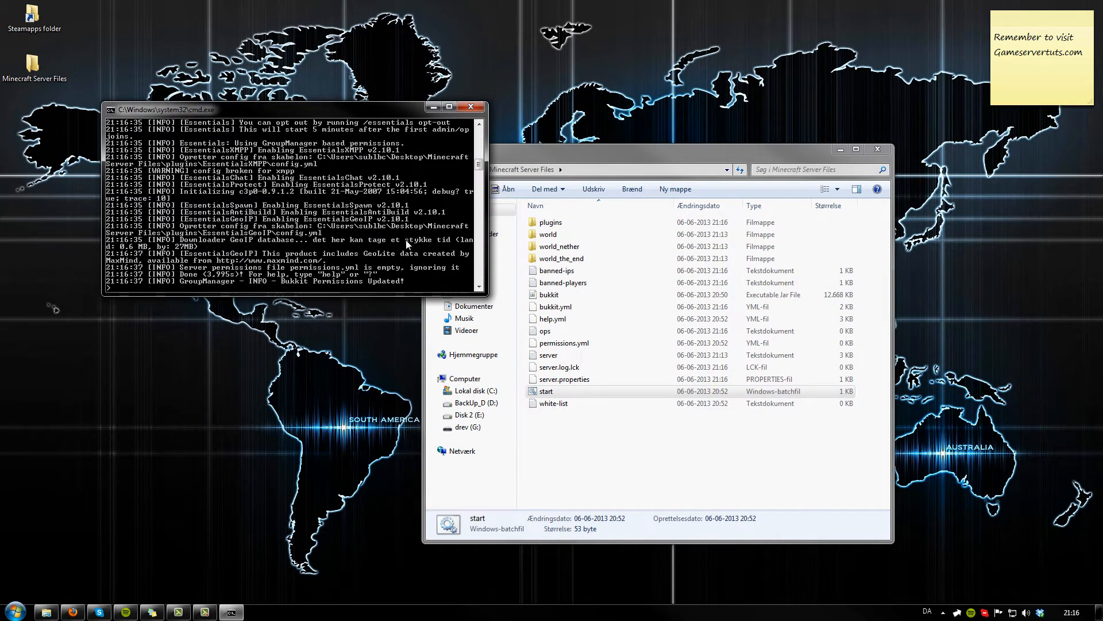
double_click(551, 222)
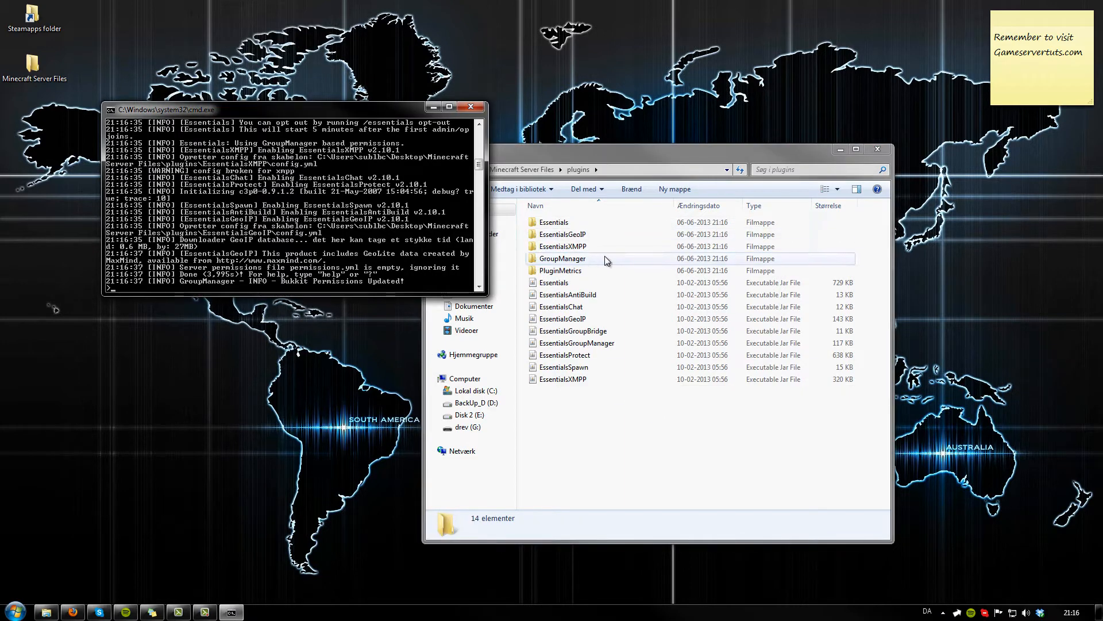
double_click(562, 258)
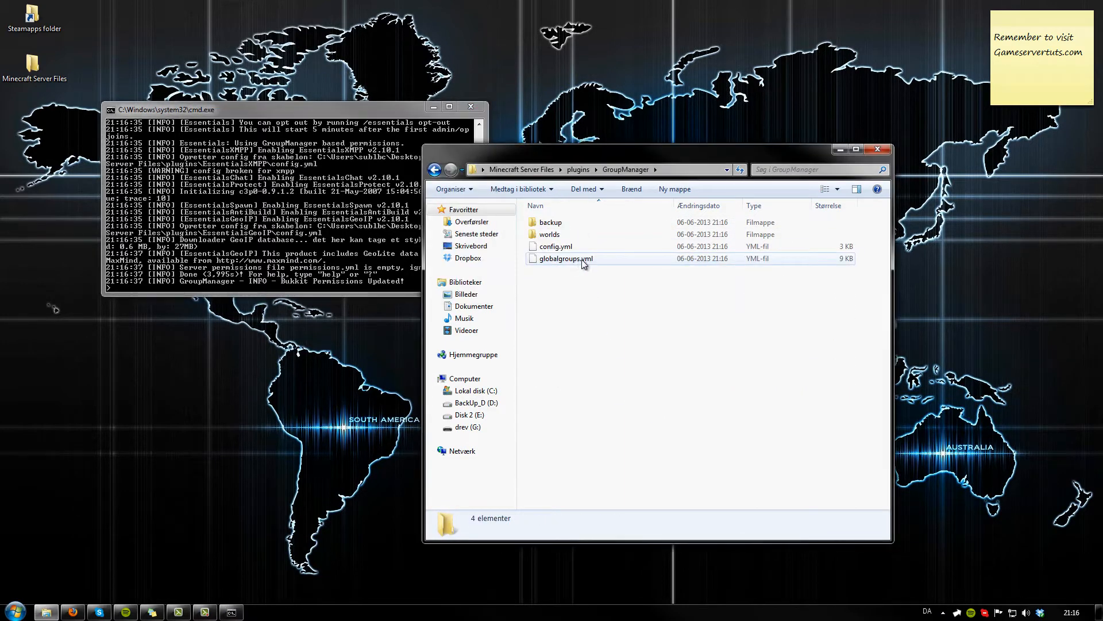
mouse_move(568, 235)
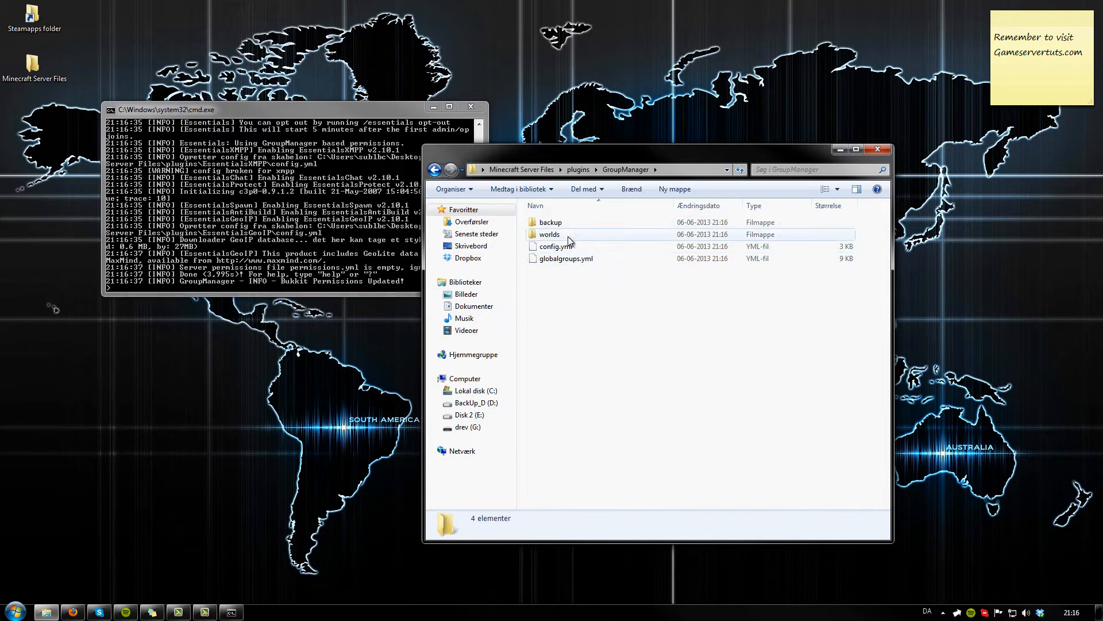
double_click(549, 234)
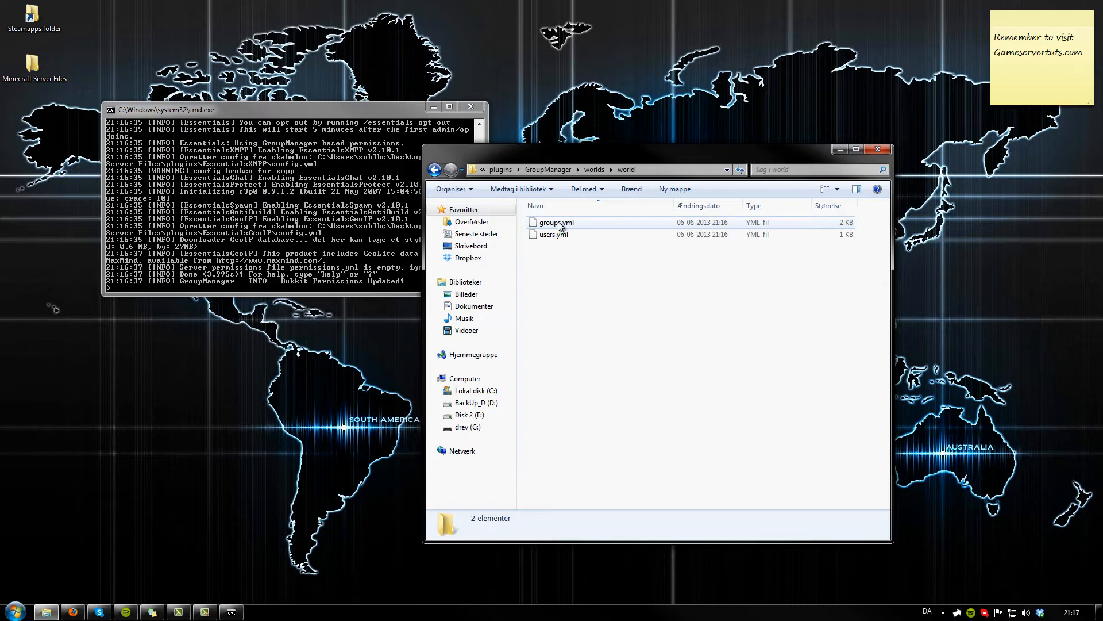
Edit groups.yml with Notepad++, maximized, with the cursor in Default's info section
right_click(555, 222)
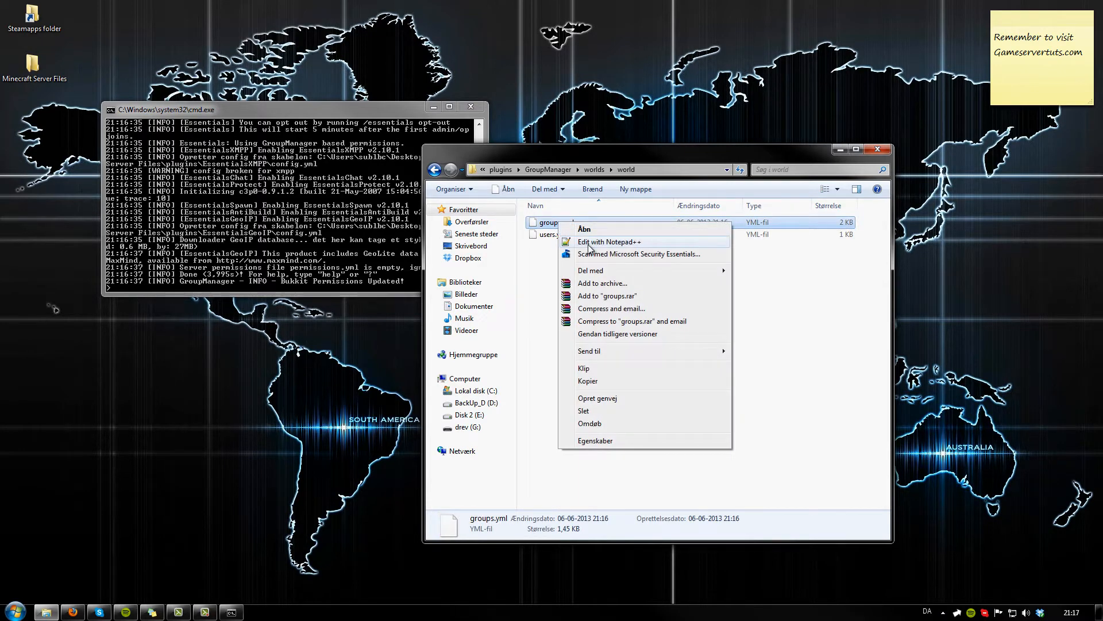
left_click(609, 242)
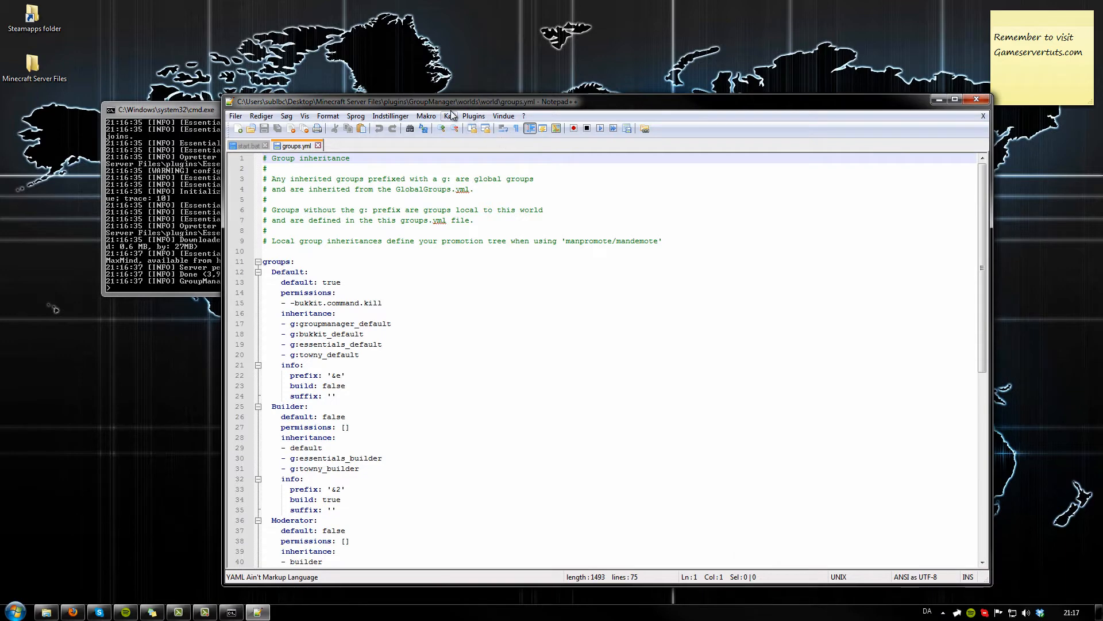
left_click(955, 98)
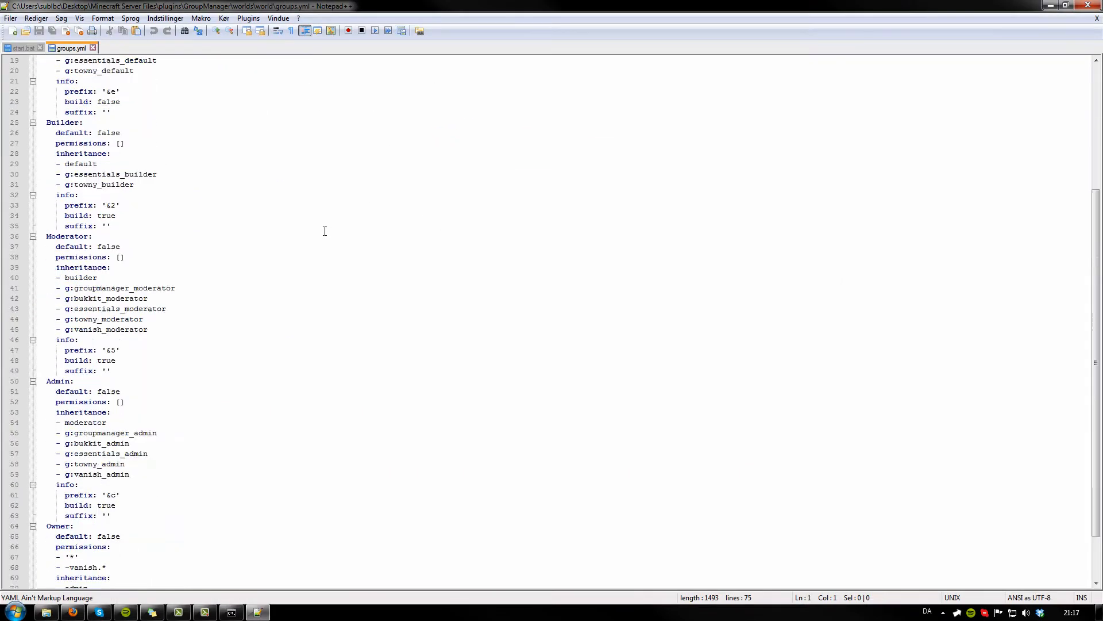
scroll("up", 3)
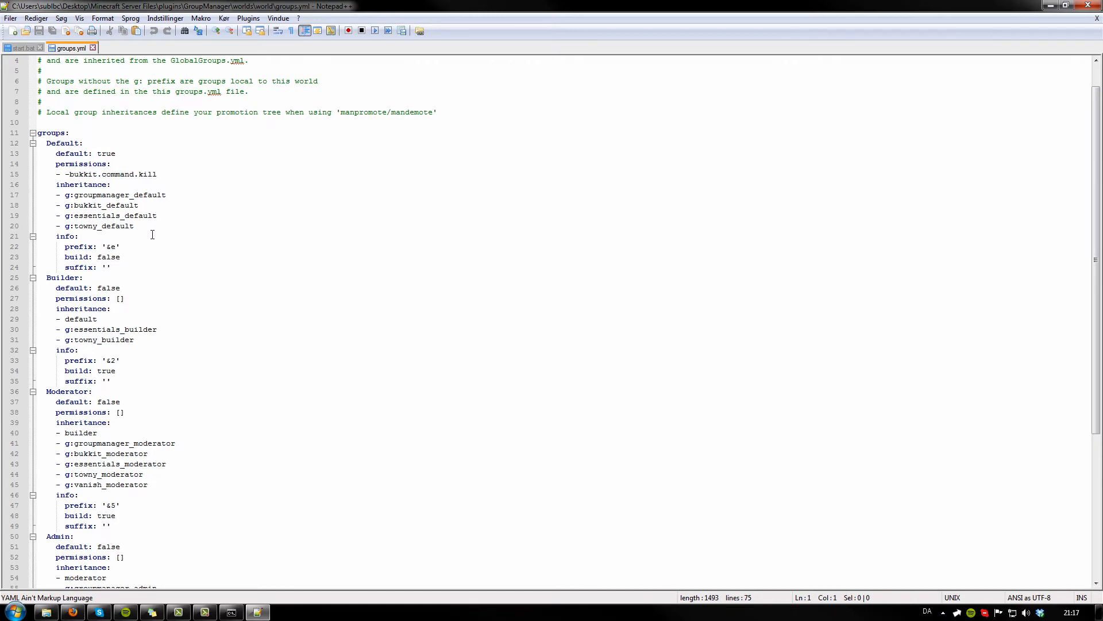
left_click(113, 267)
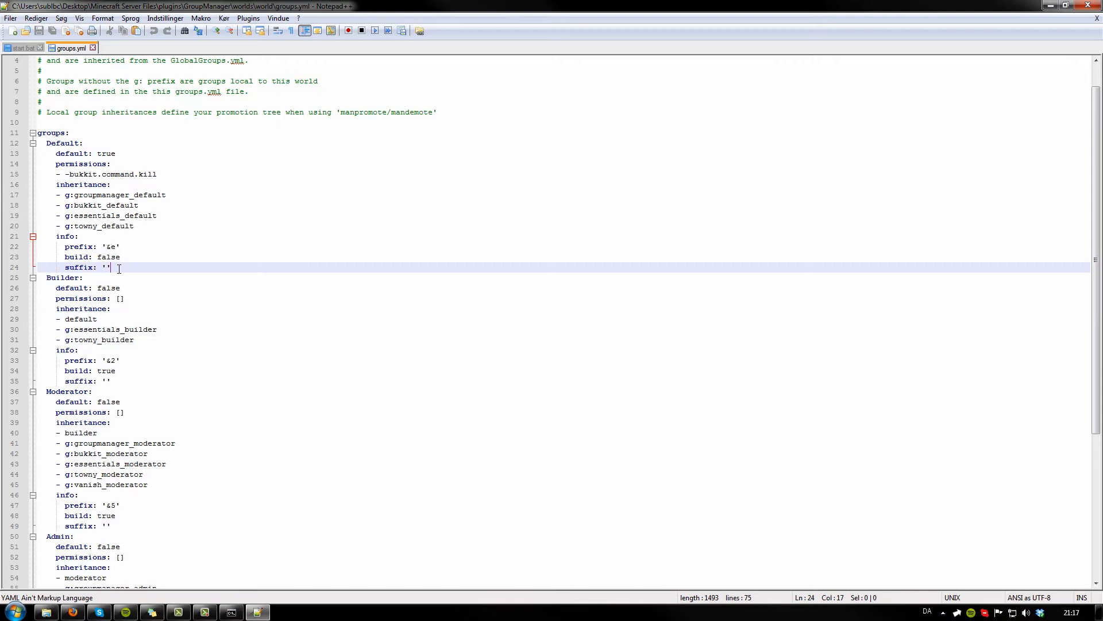
mouse_move(131, 254)
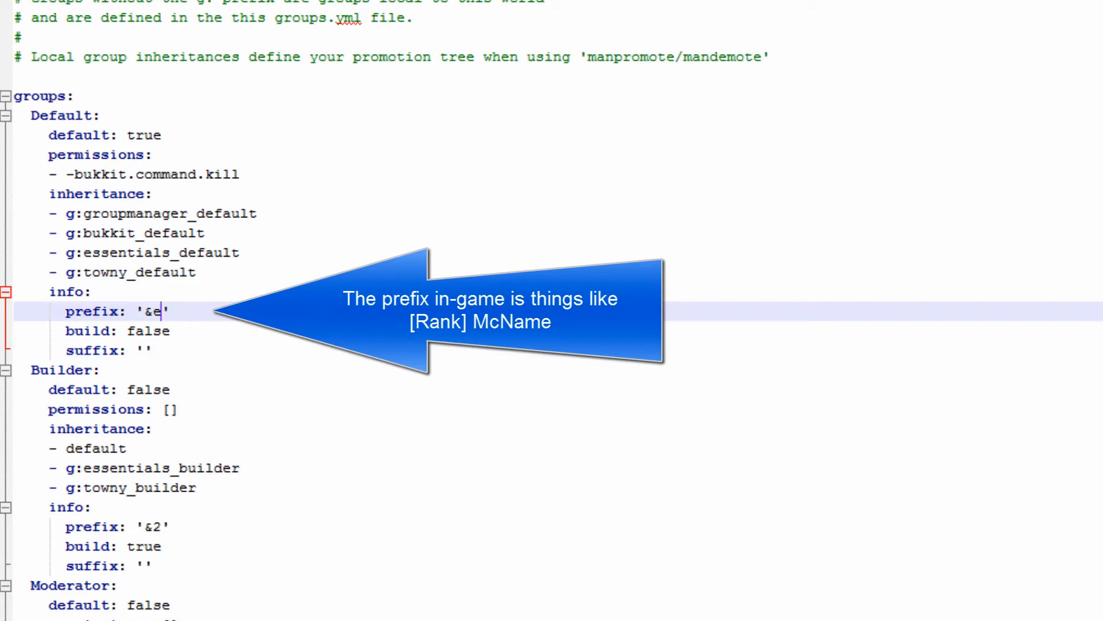
Type '[quest] ' into Default's prefix and '[Builder] ' into Builder's prefix
type("[q")
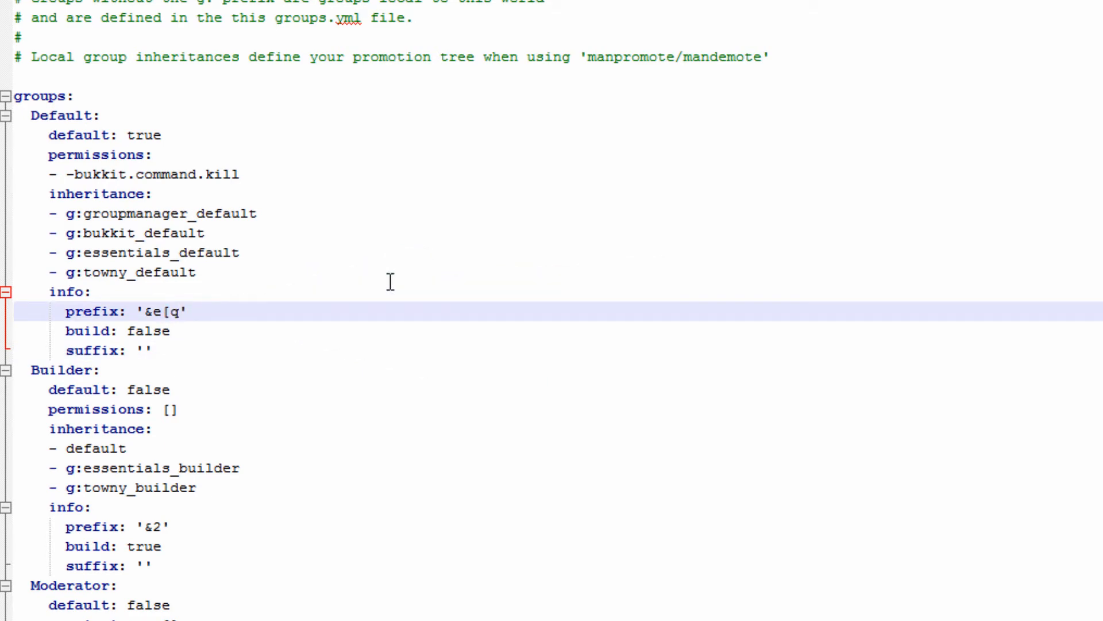
type("uest")
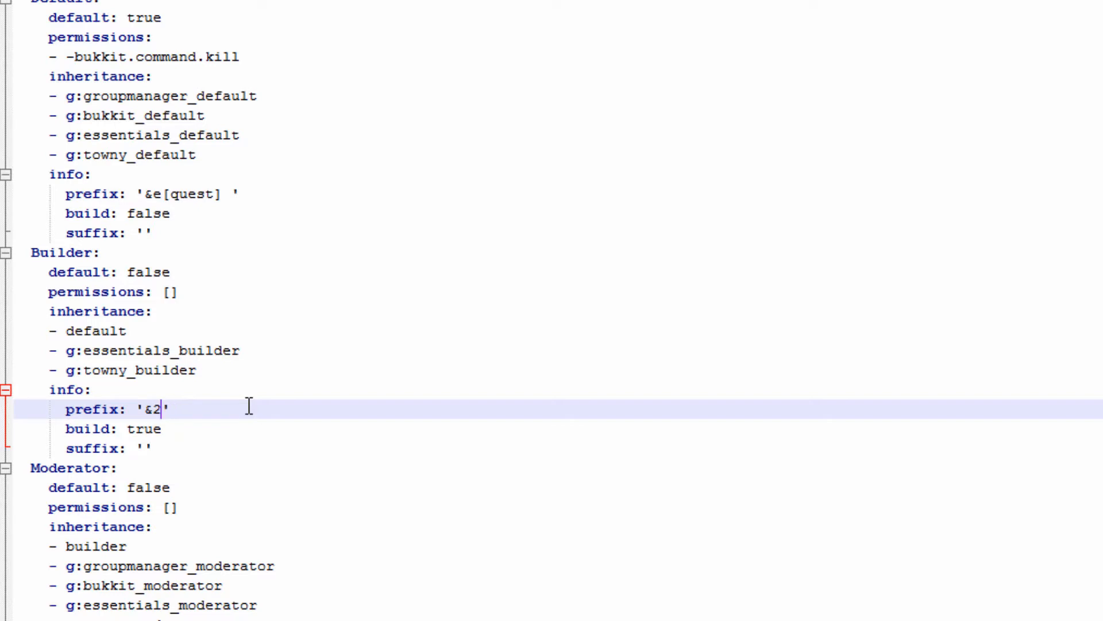
type("[Bui")
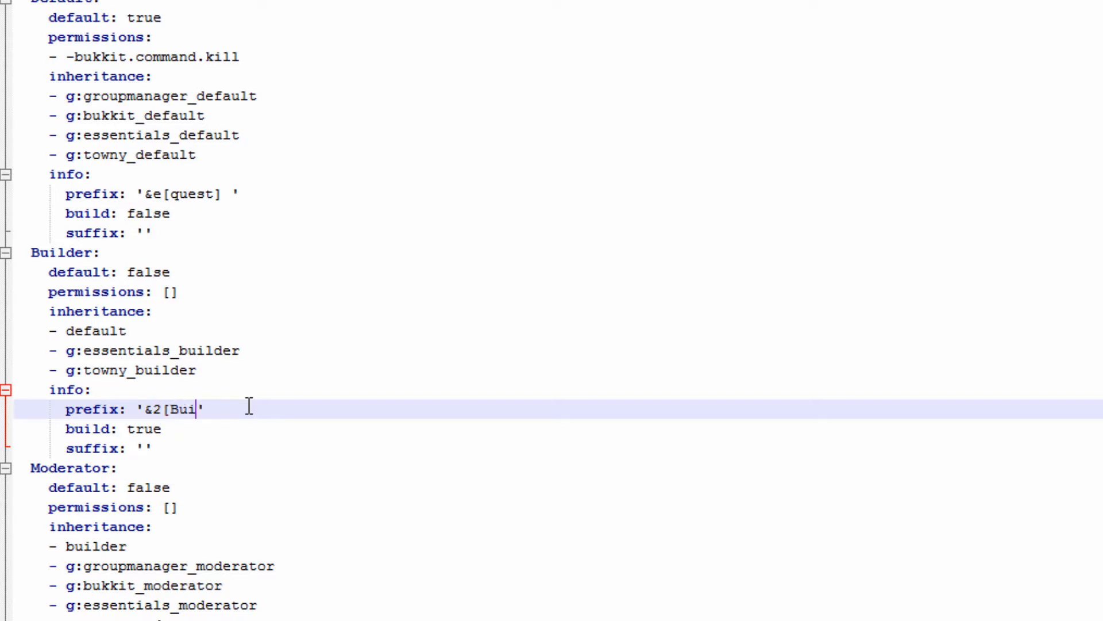
type("lder]")
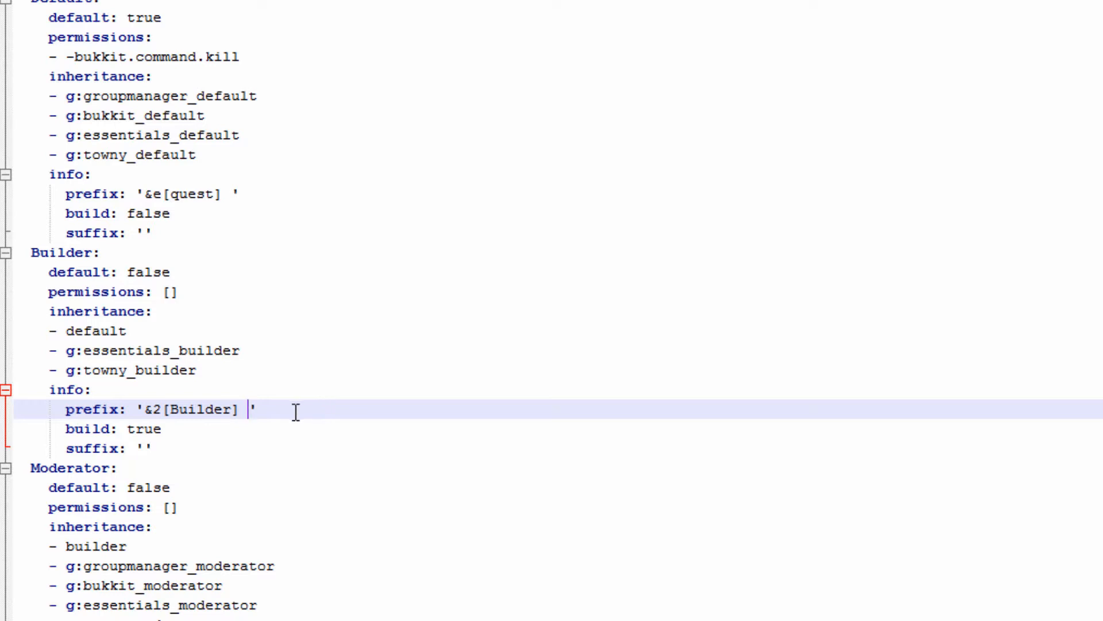
scroll("up", 3)
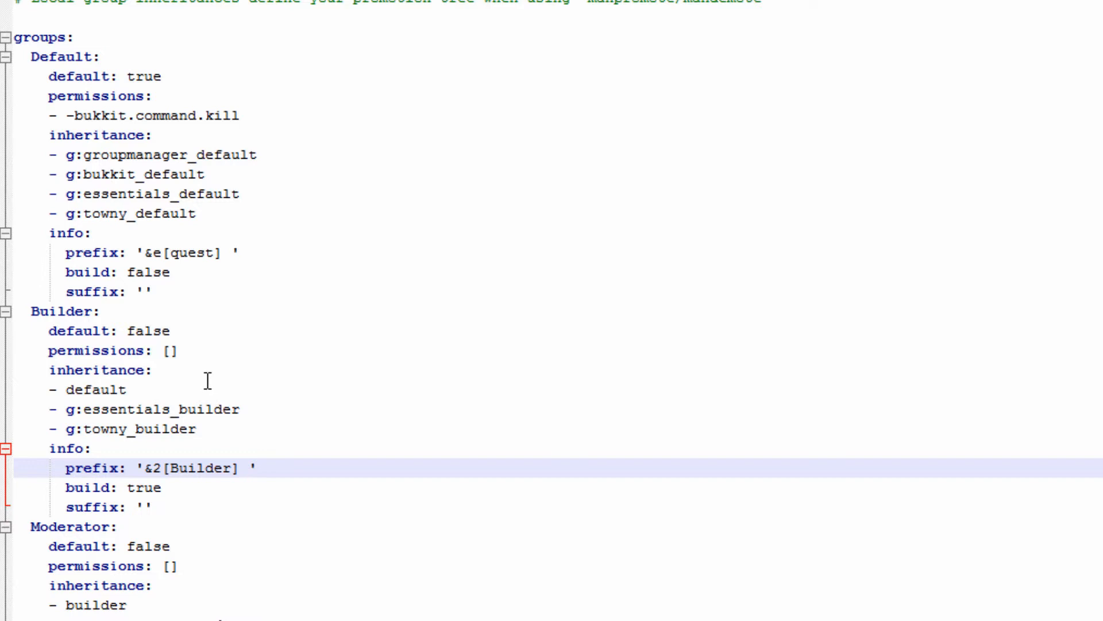
mouse_move(178, 382)
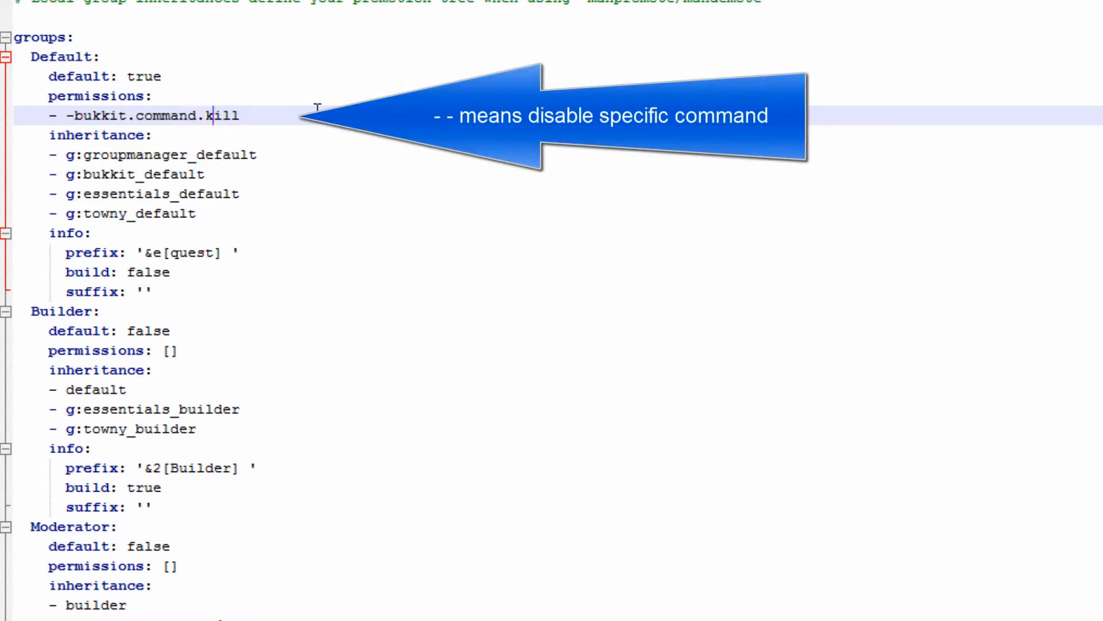
mouse_move(182, 162)
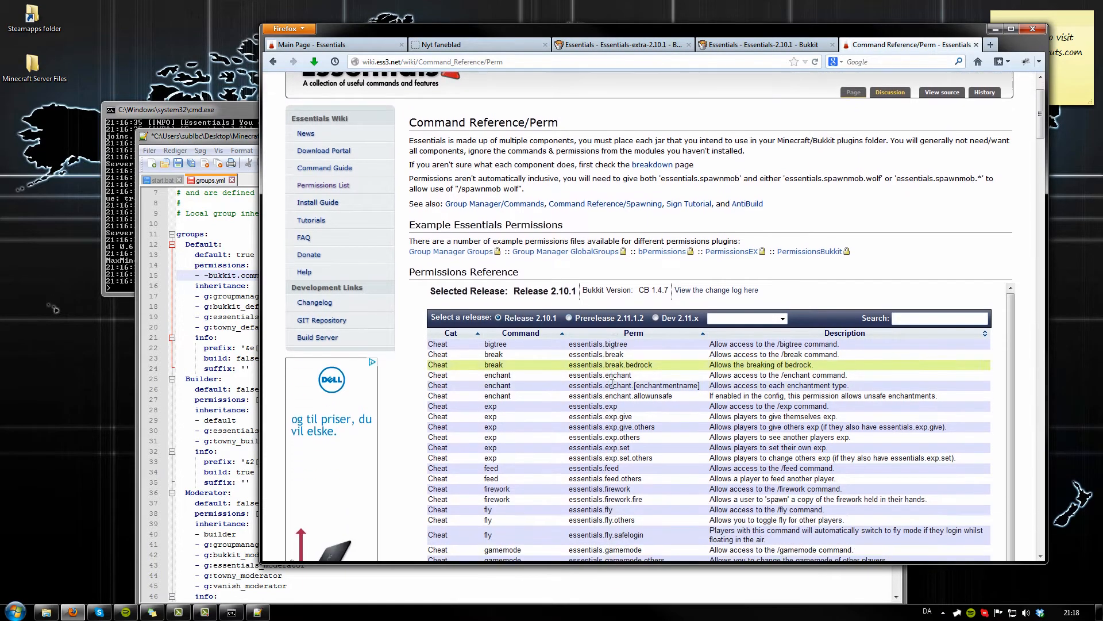
Scroll the Essentials Command Reference/Perm page down to the permissions table
scroll("down", 3)
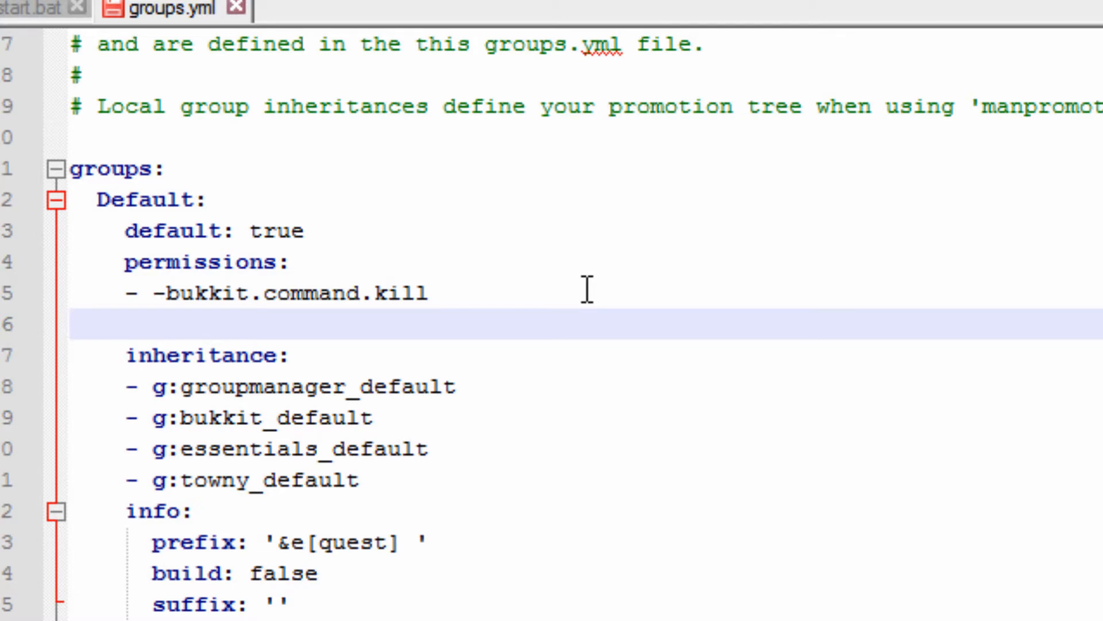
Add '- essentials.fly' under Default's kill permission entry
type("-")
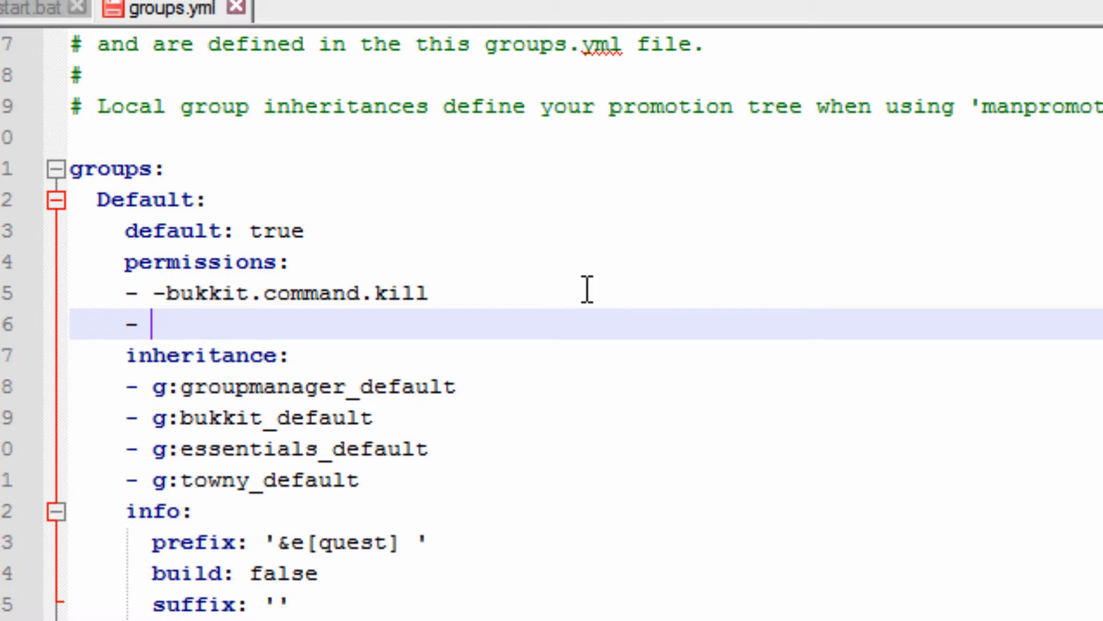
type("essentials.fly")
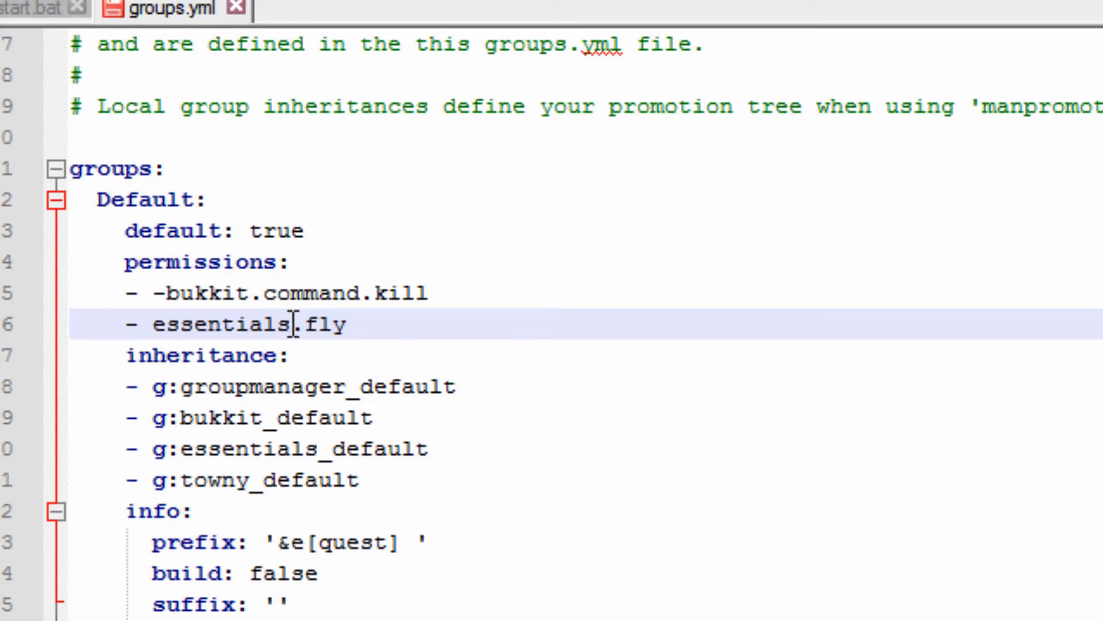
left_click(99, 231)
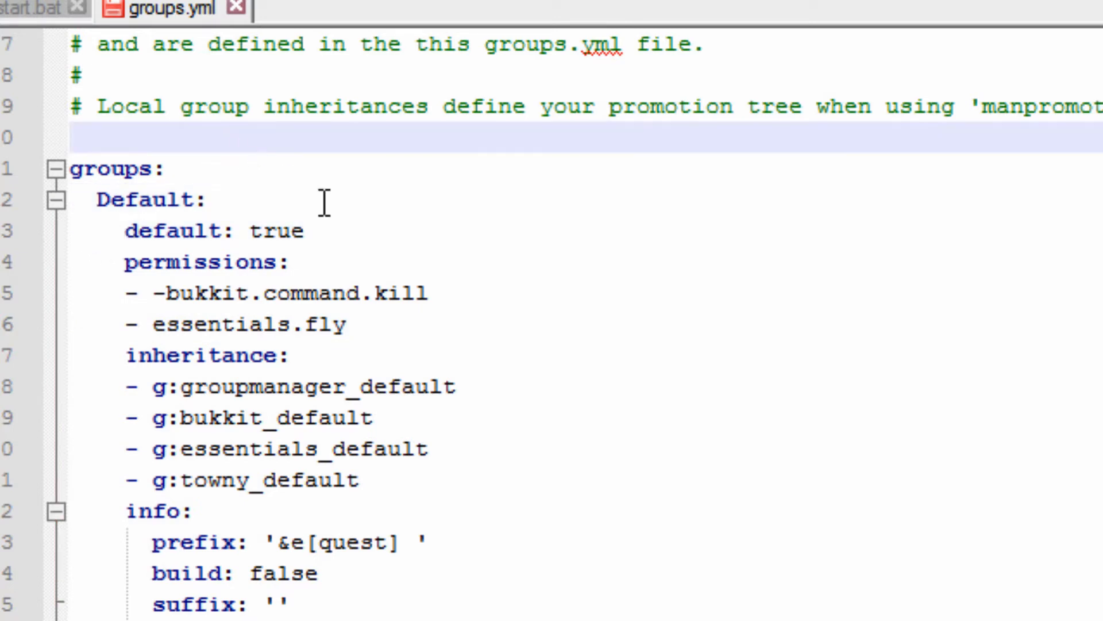
left_click(405, 323)
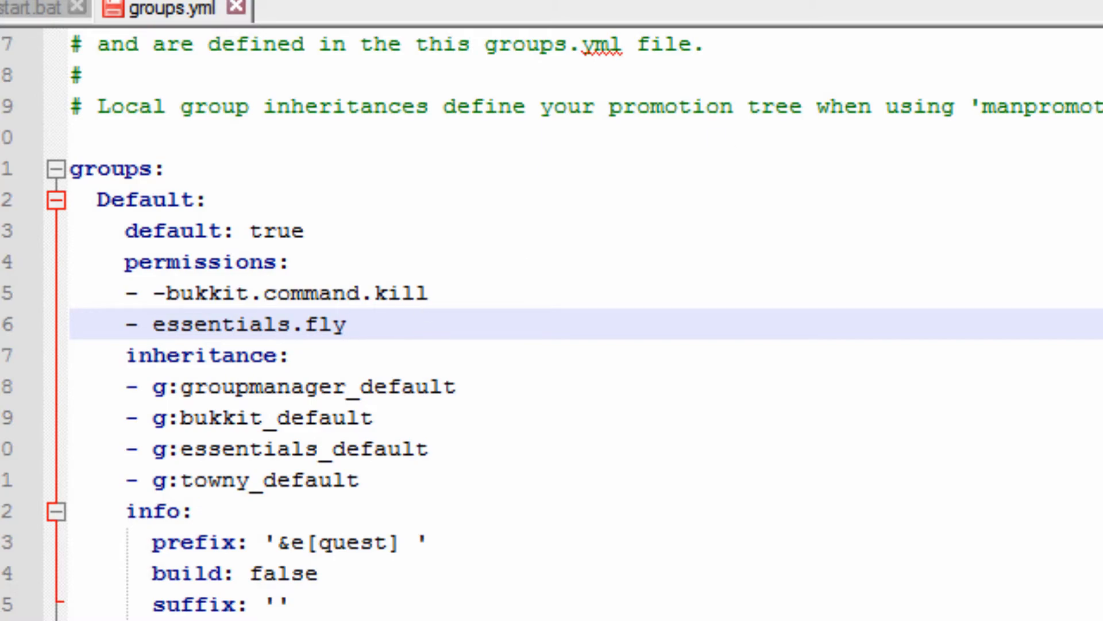
scroll("up", 3)
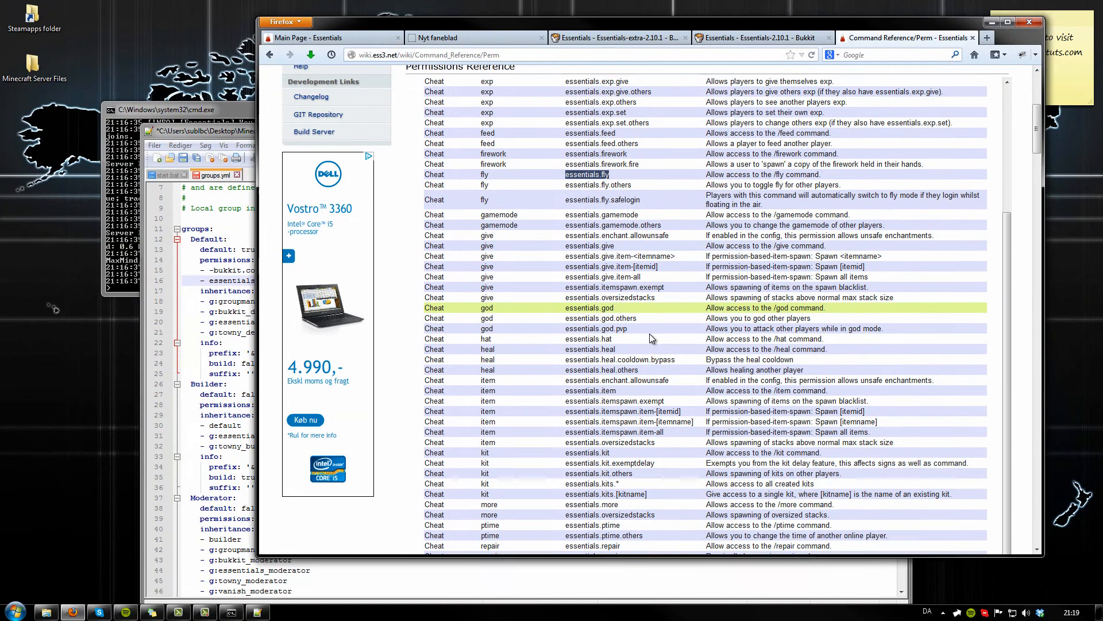
Scroll the permissions table and select the essentials.give node
scroll("down", 3)
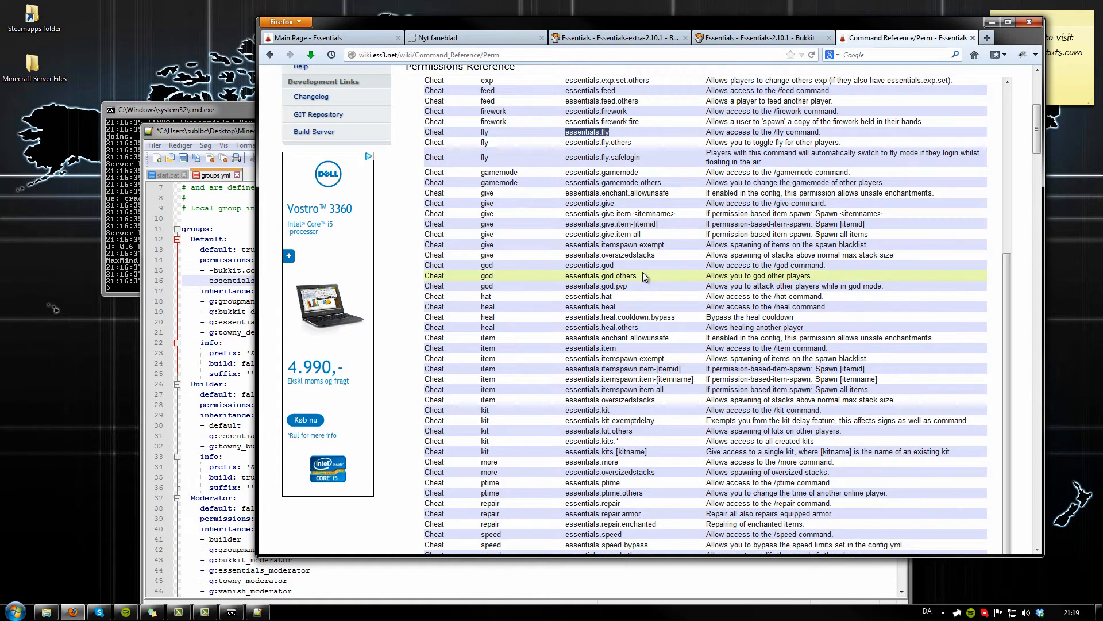
mouse_move(658, 203)
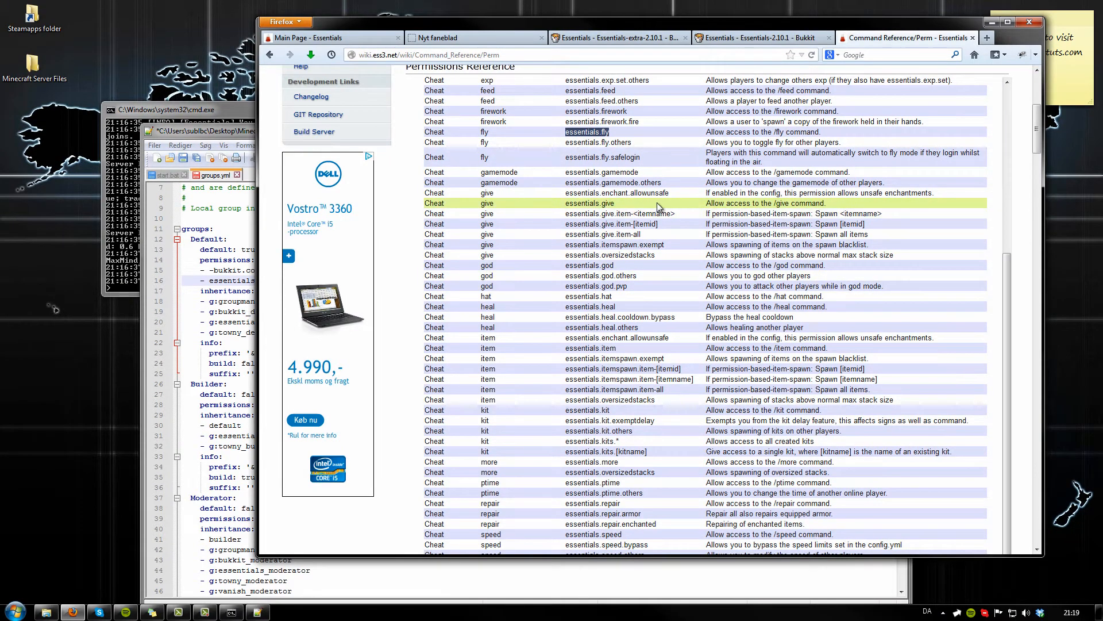
double_click(590, 203)
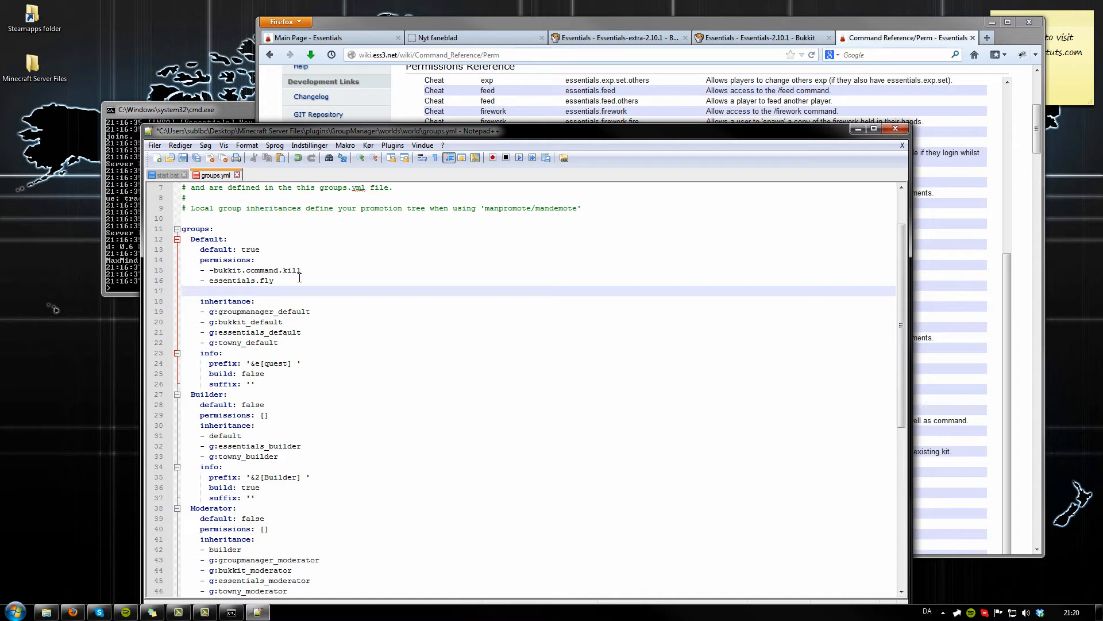
Type '- essentials.give' on the line below essentials.fly, then scroll down to Owner
left_click(200, 291)
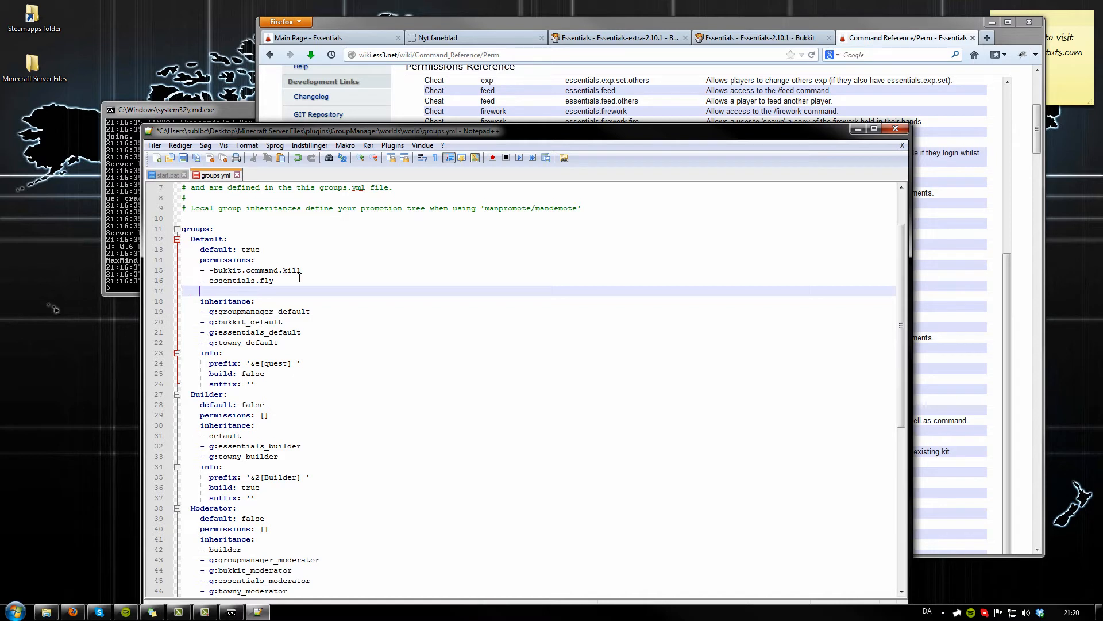
type("-")
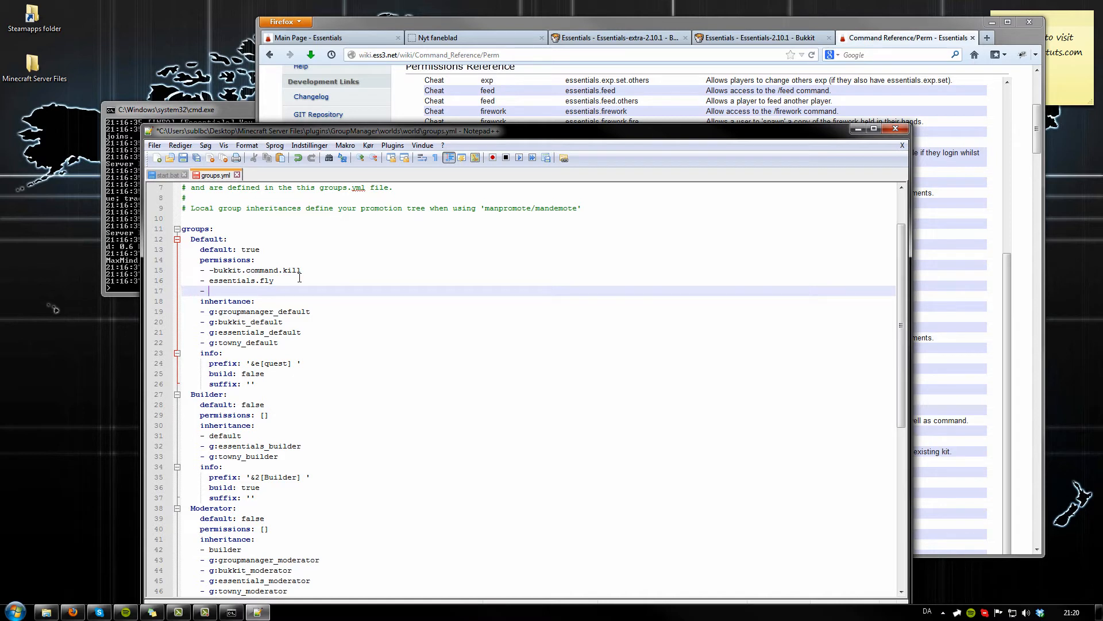
type("essentials.give")
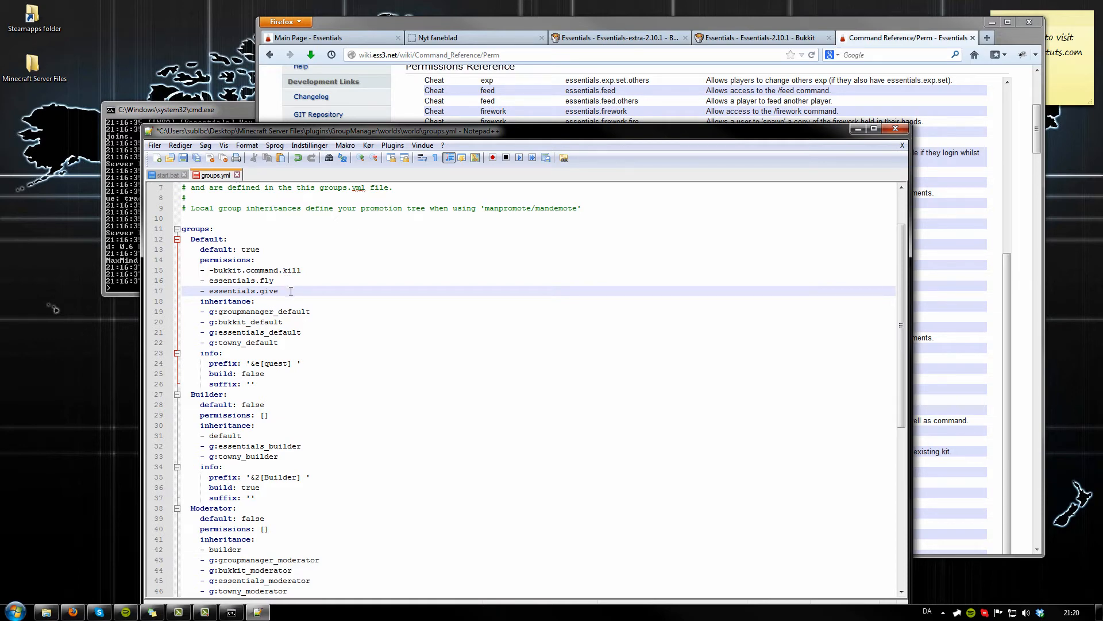
scroll("down", 3)
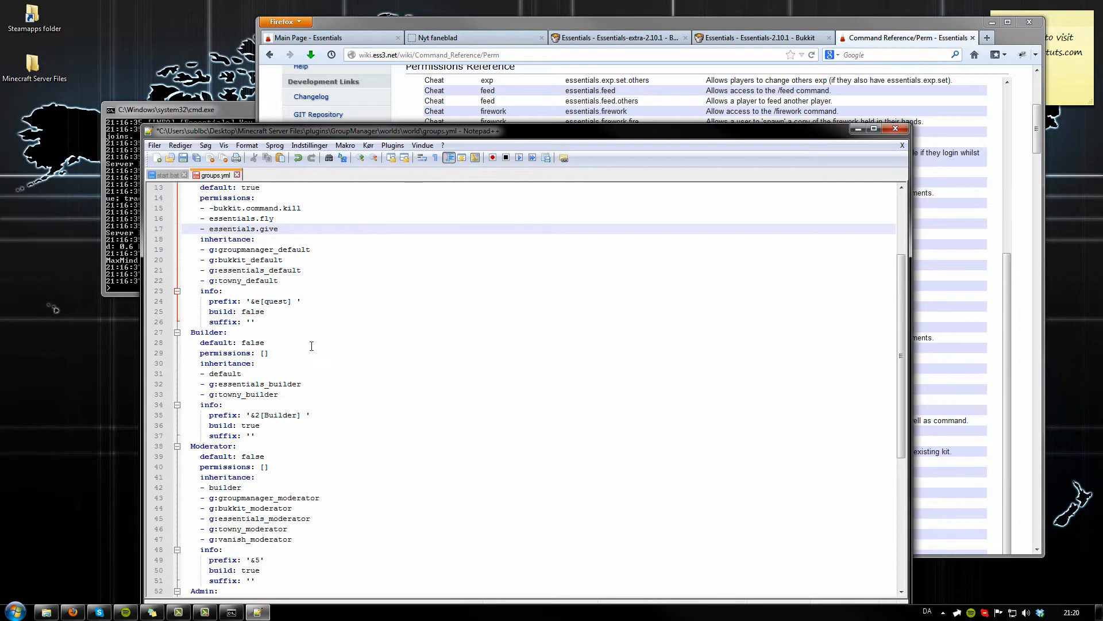
scroll("down", 3)
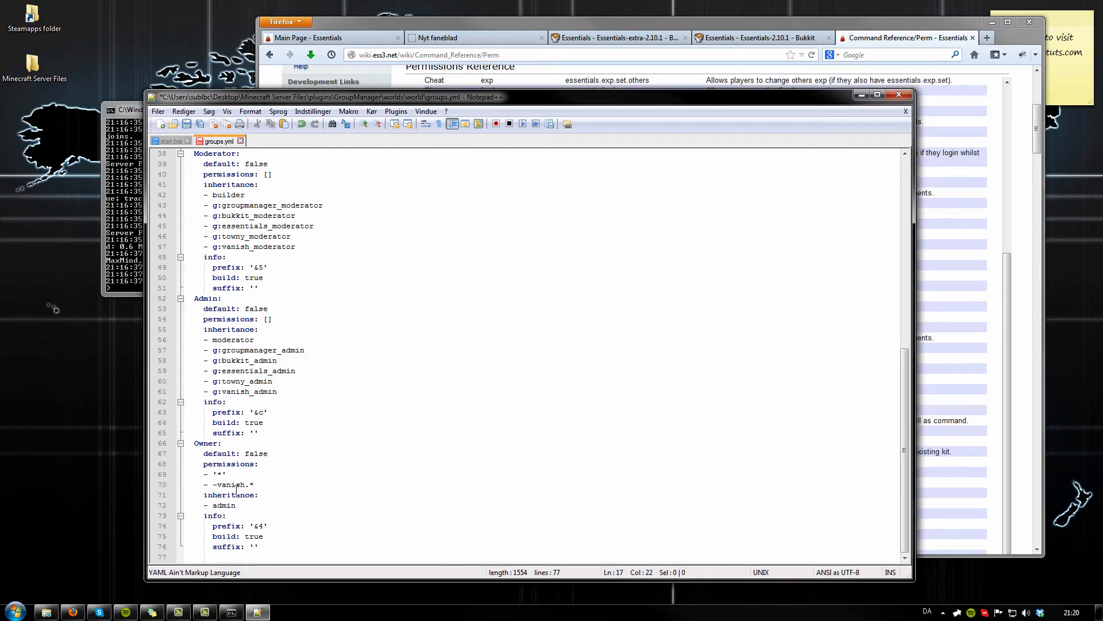
left_click(248, 473)
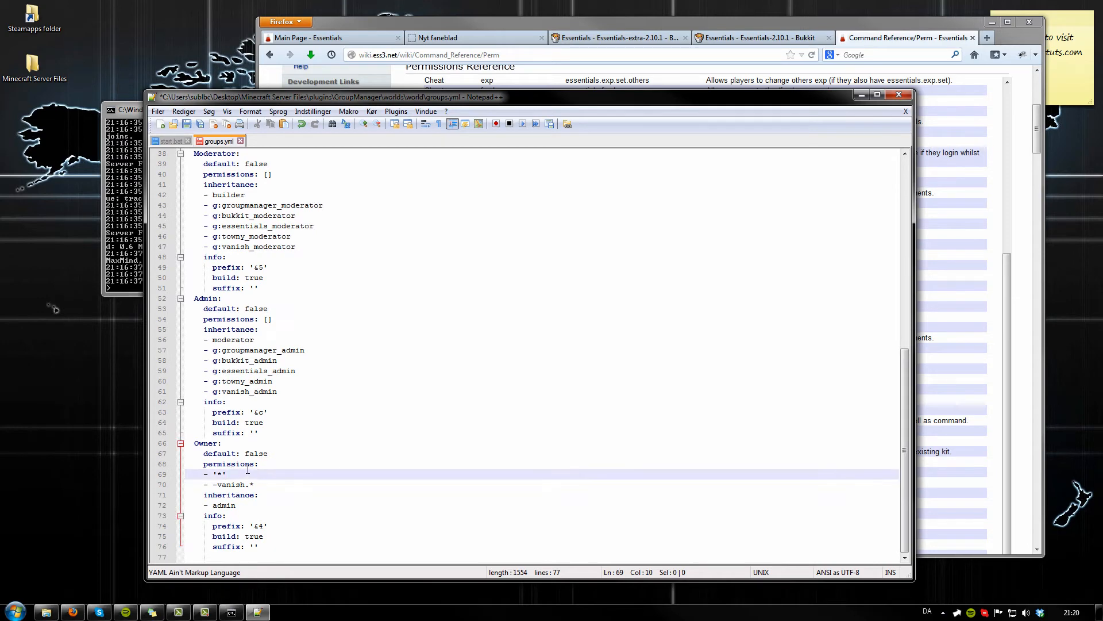
double_click(218, 474)
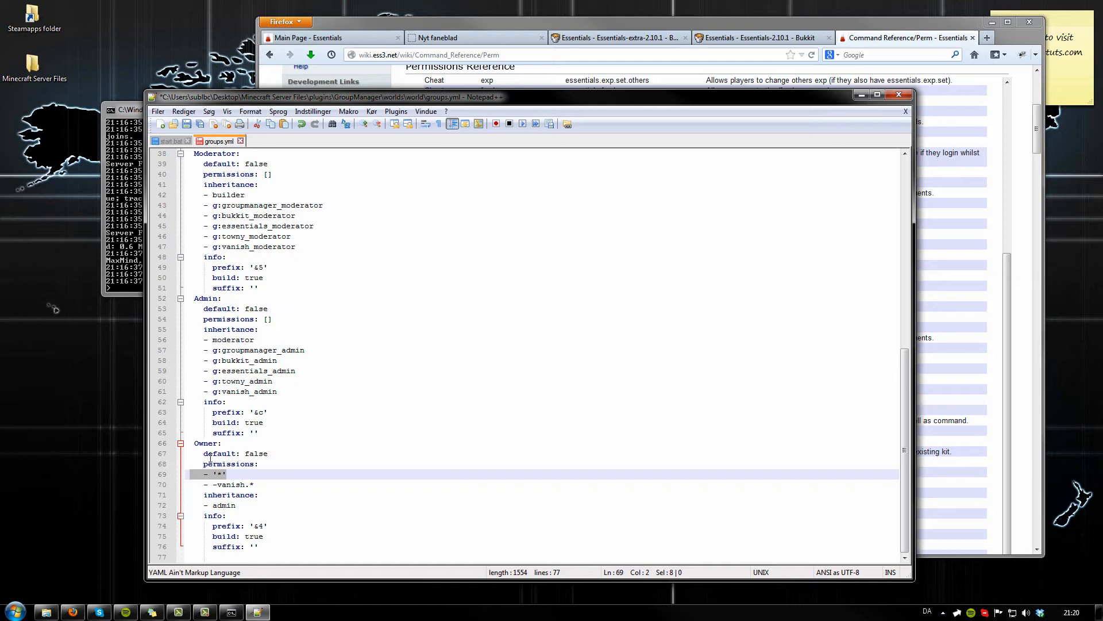
left_click(222, 453)
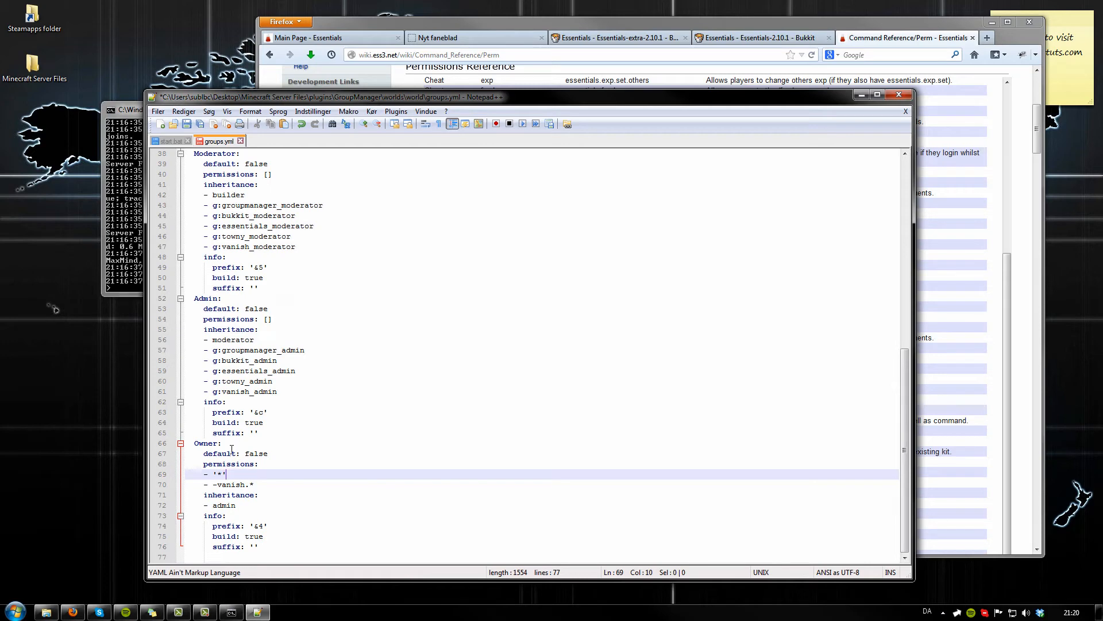
left_click(255, 484)
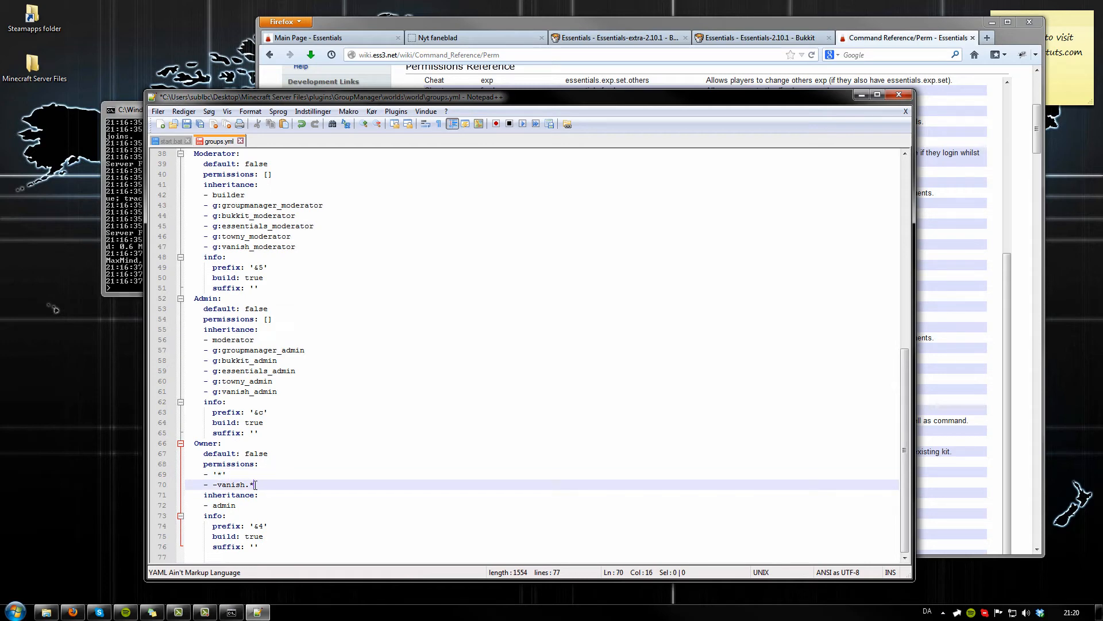
left_click(231, 484)
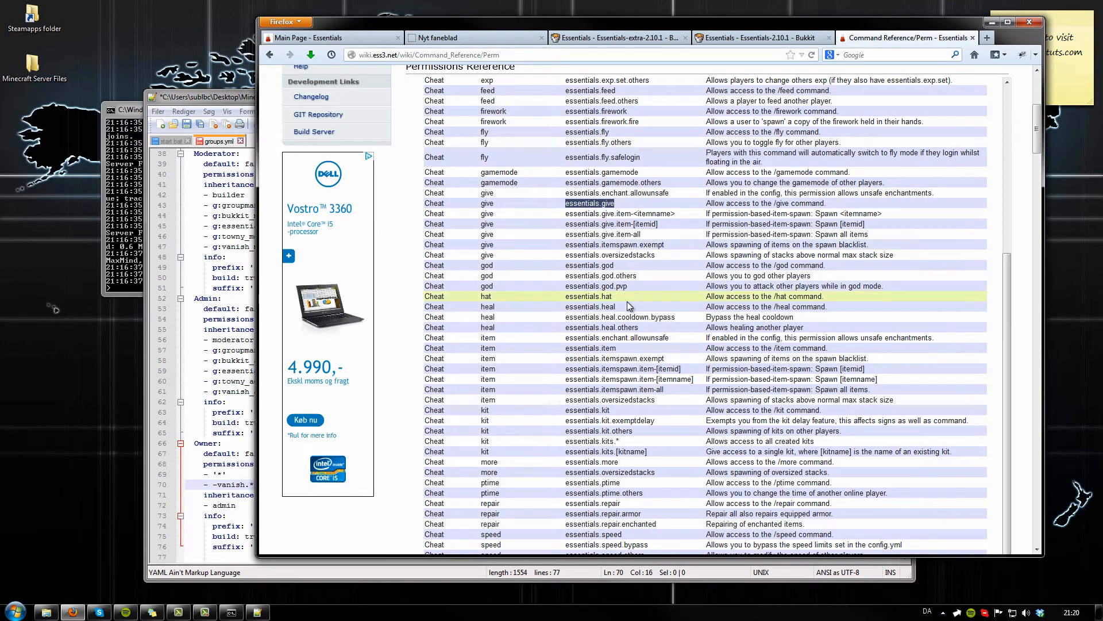
mouse_move(620, 310)
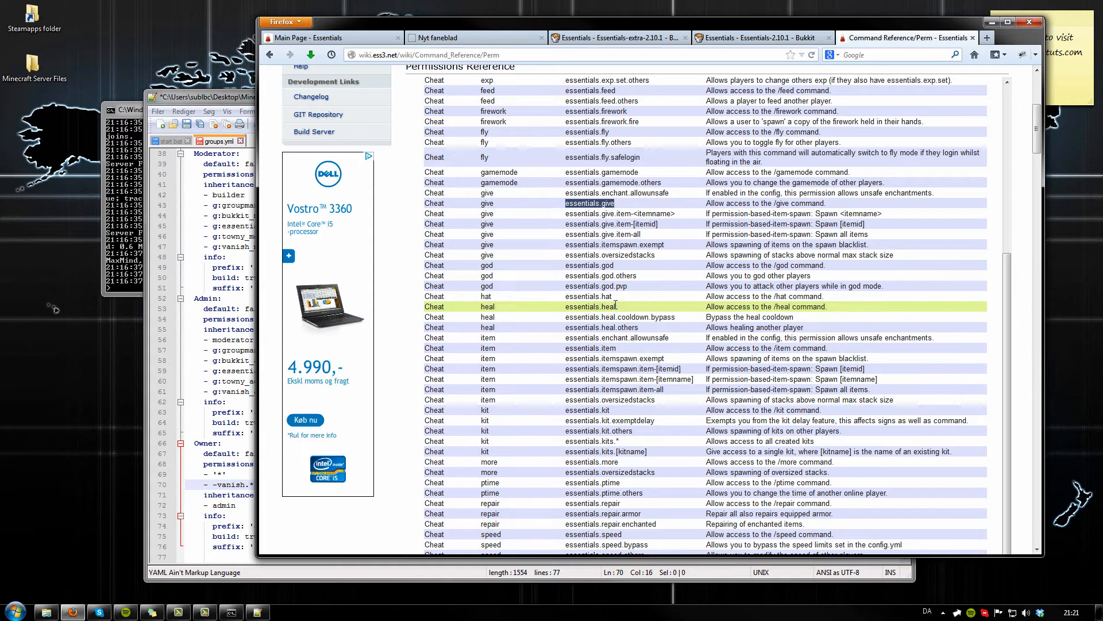
Select the essentials.heal node in the Firefox permissions table
double_click(589, 307)
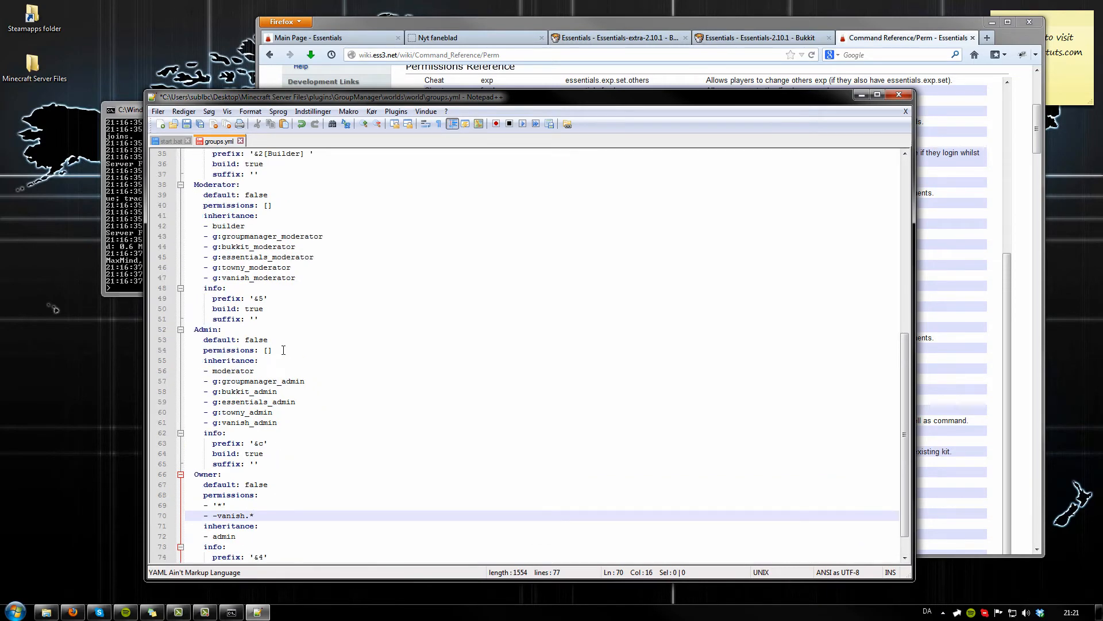
Add '- essentials.heal.*' on a new line in the Default group's permissions
scroll("up", 3)
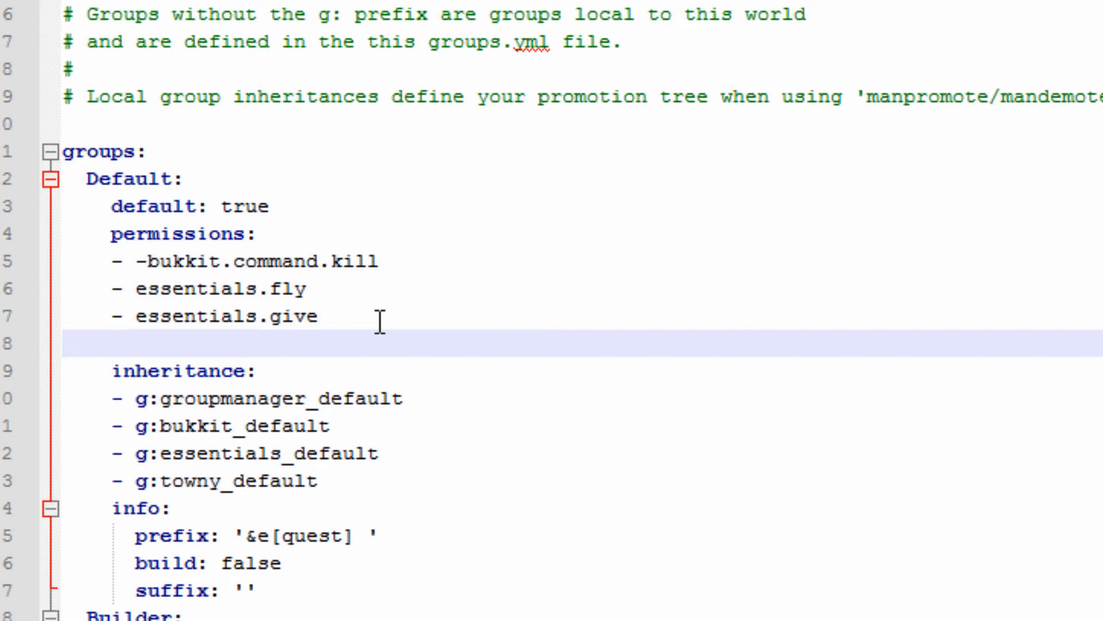
left_click(110, 344)
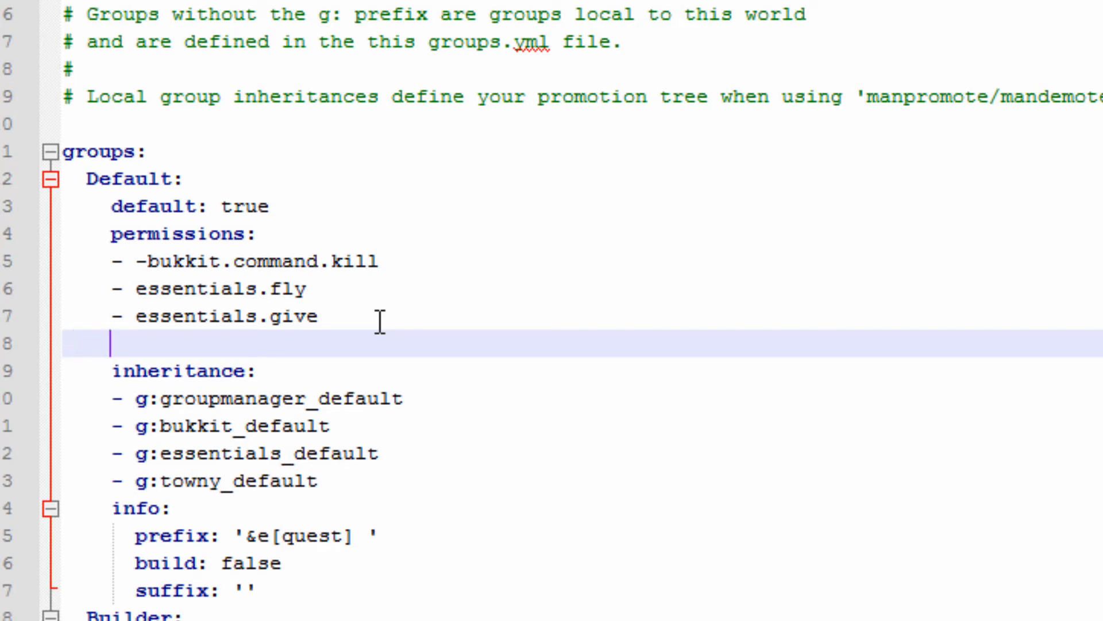
type("- essentials.heal")
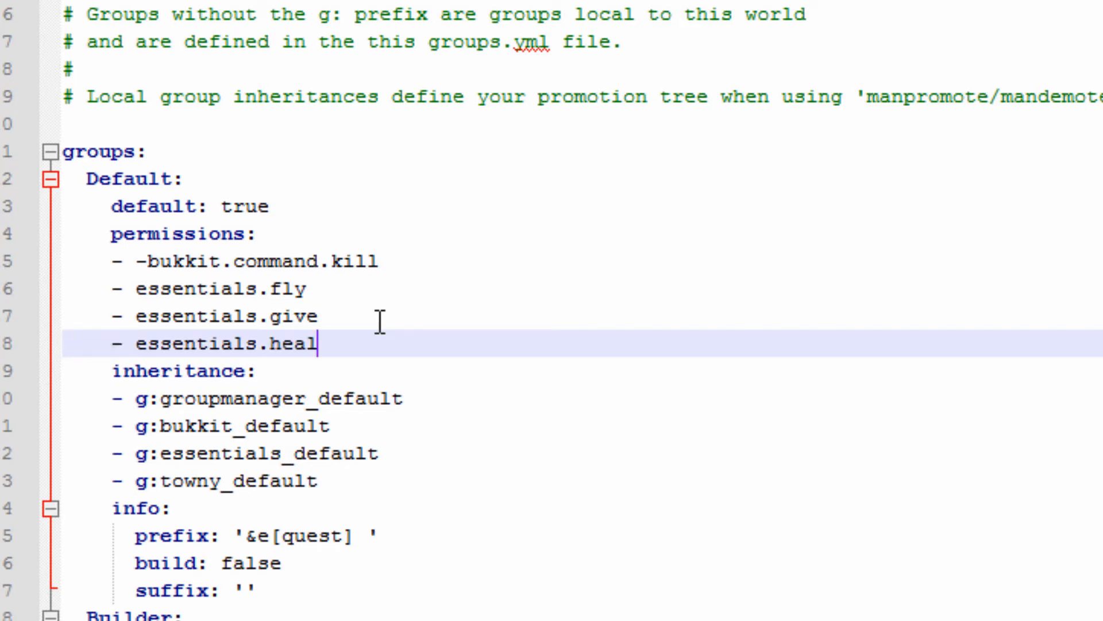
type(".")
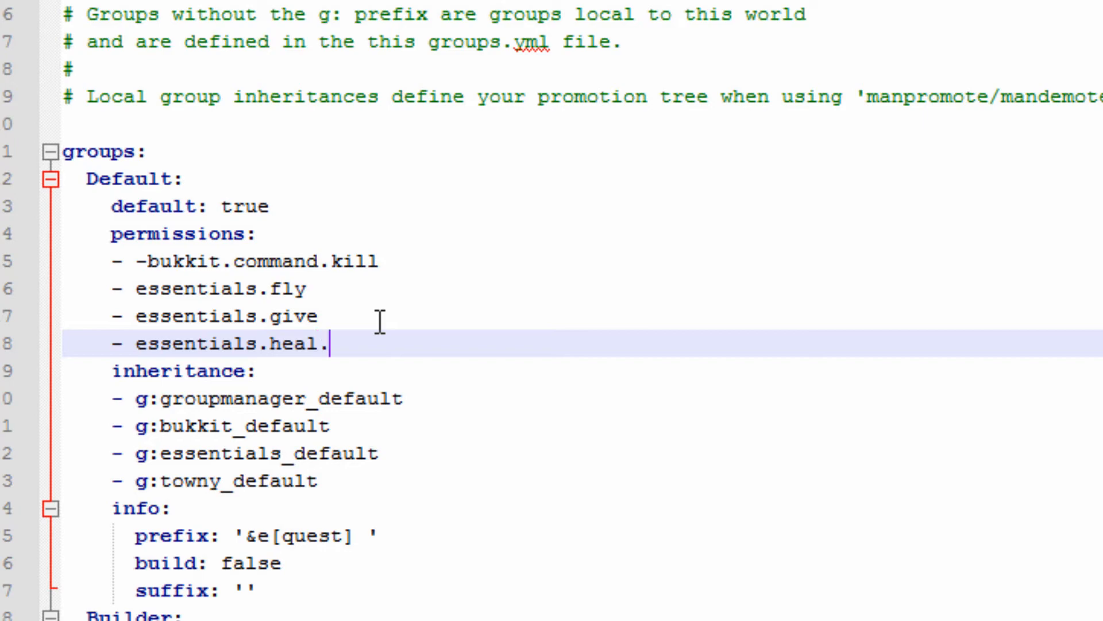
Open globalgroups.yml from the GroupManager folder in Explorer
scroll("down", 3)
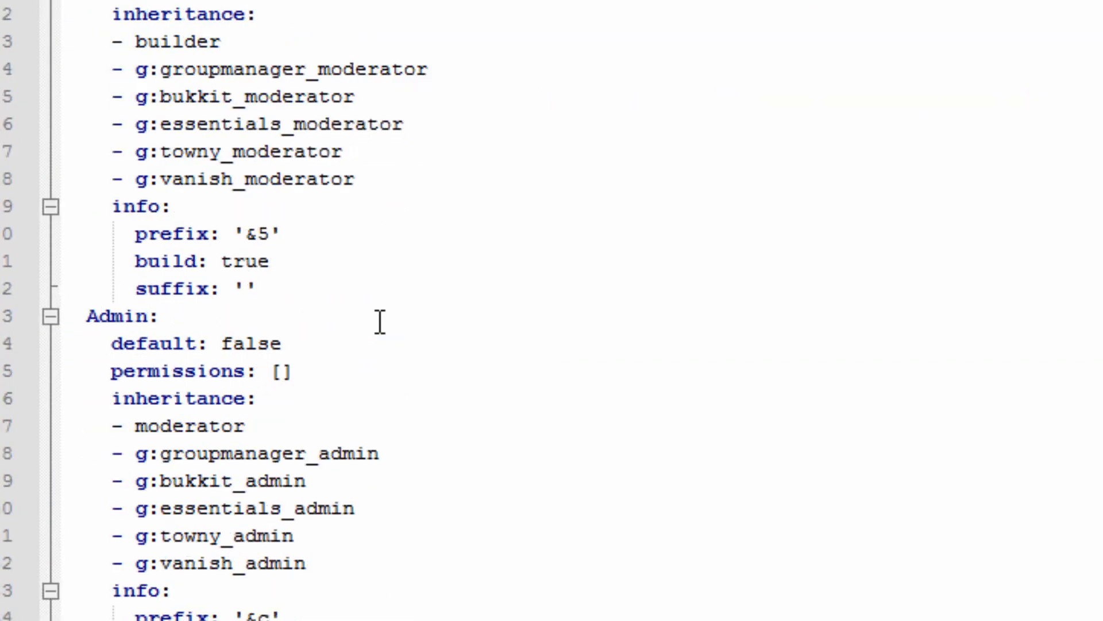
scroll("up", 3)
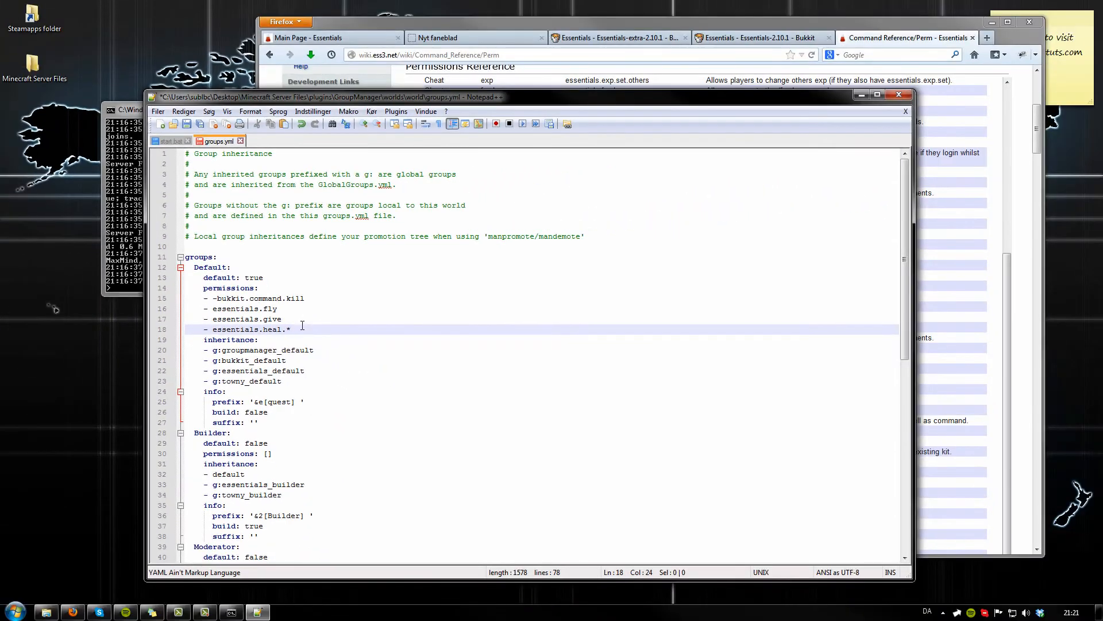
mouse_move(474, 30)
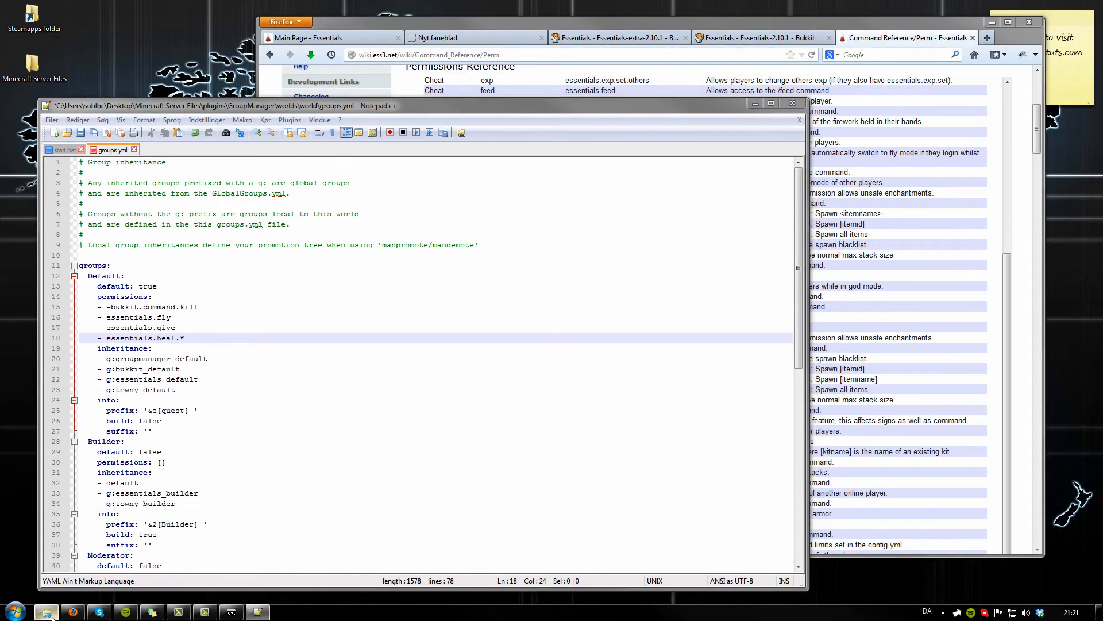
left_click(46, 611)
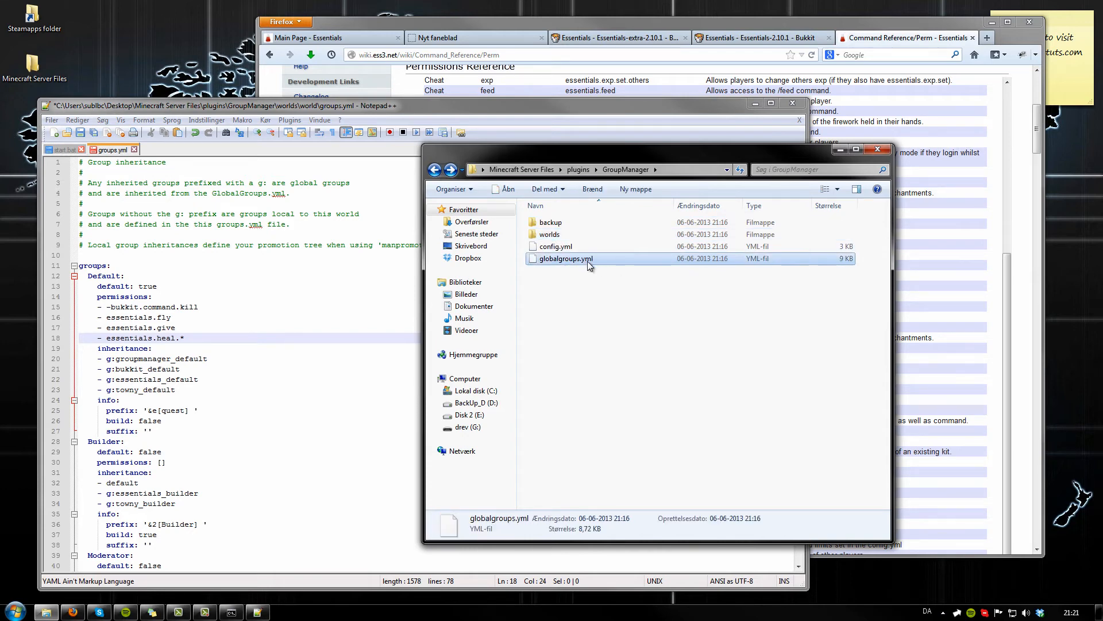
double_click(563, 258)
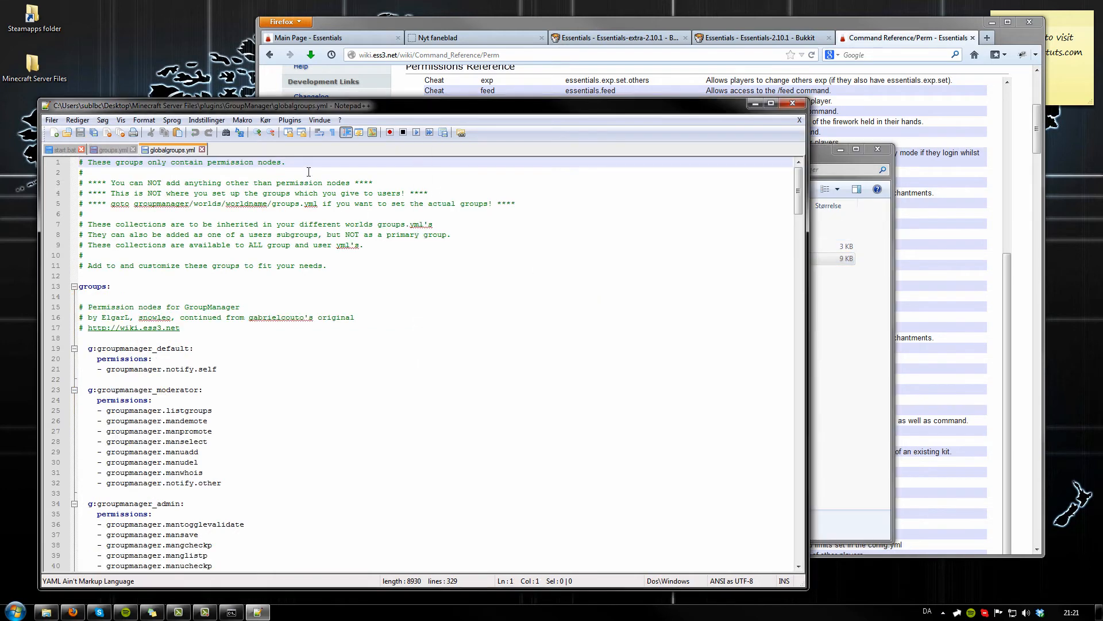
Scroll globalgroups.yml and check Default's inheritance list in groups.yml
scroll("down", 3)
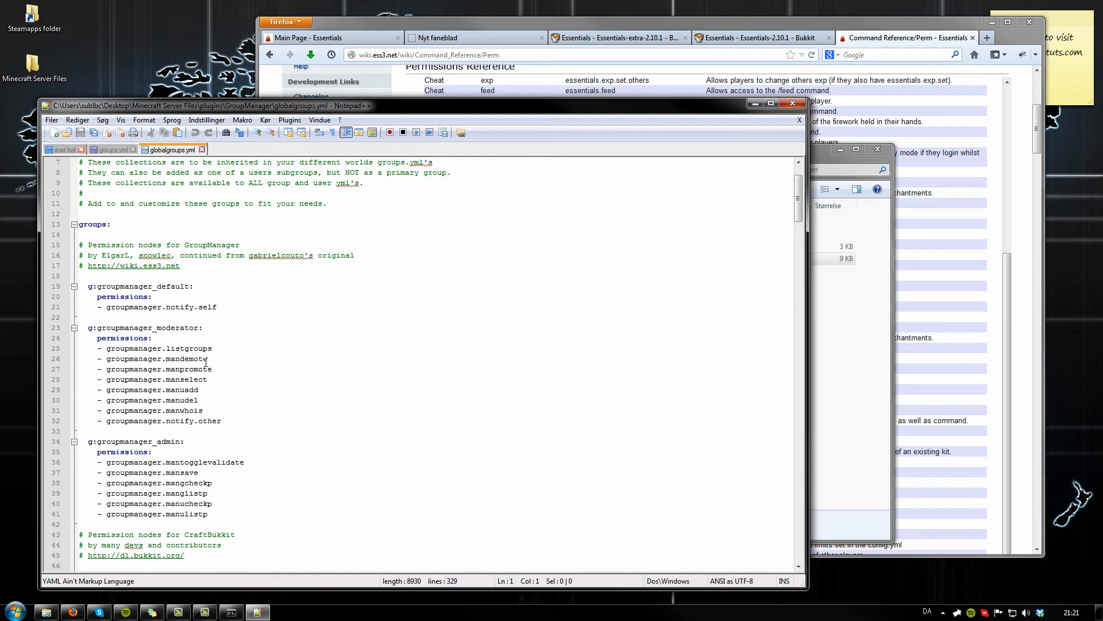
scroll("down", 3)
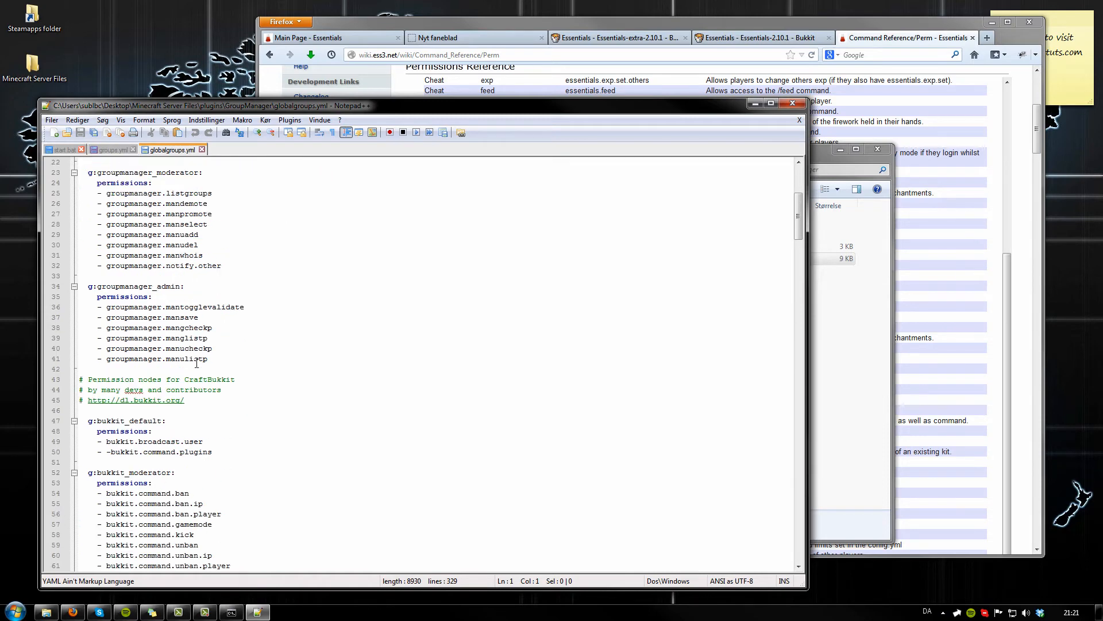
left_click(109, 149)
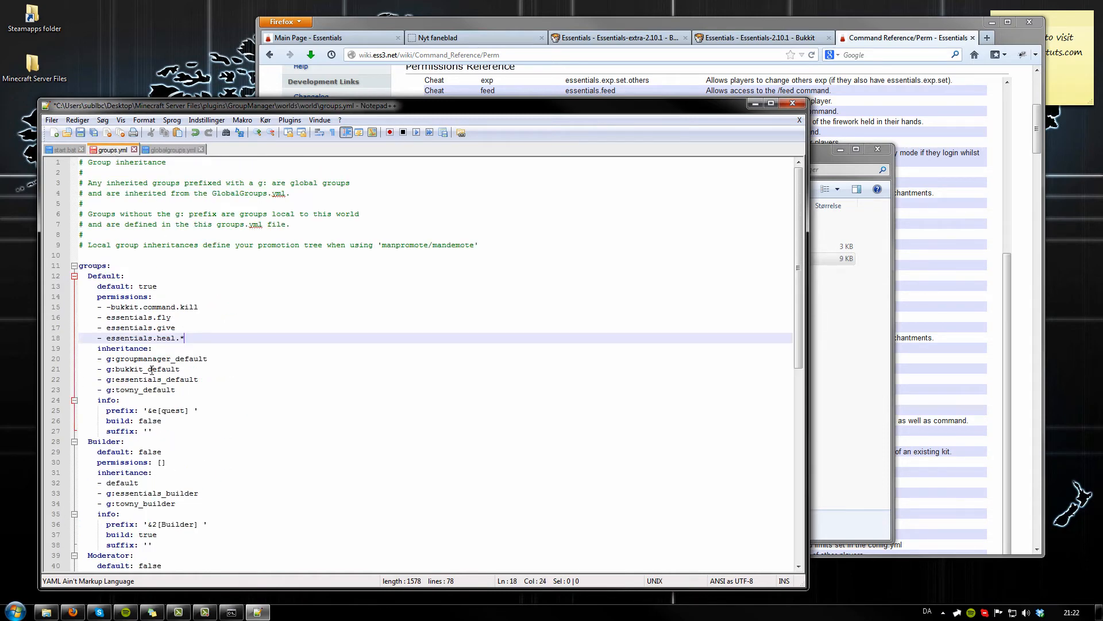
left_click(179, 369)
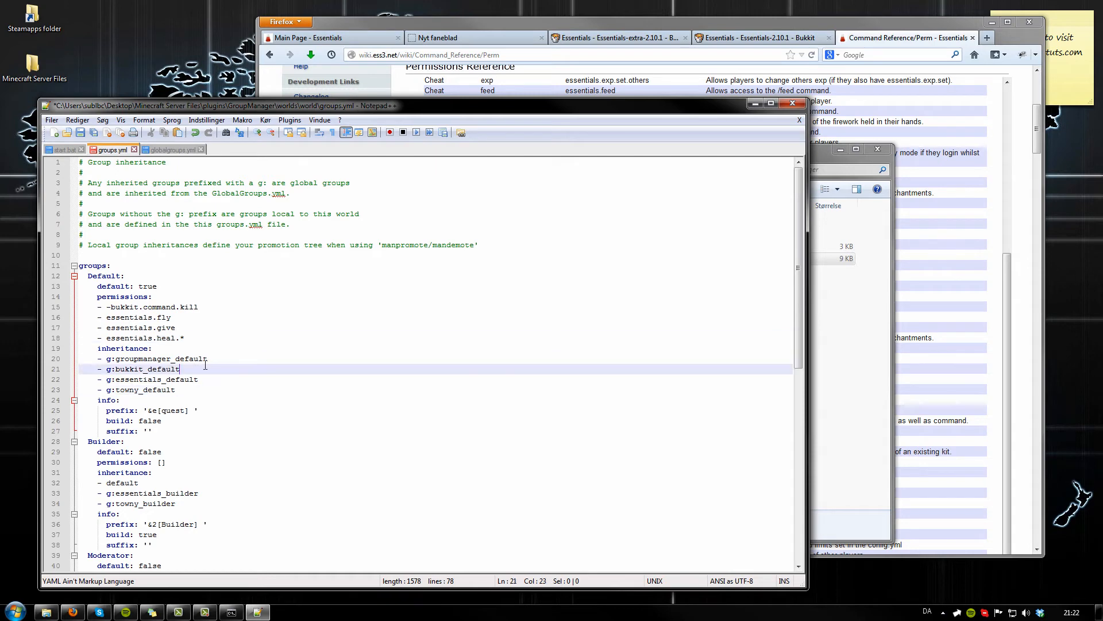
left_click(169, 149)
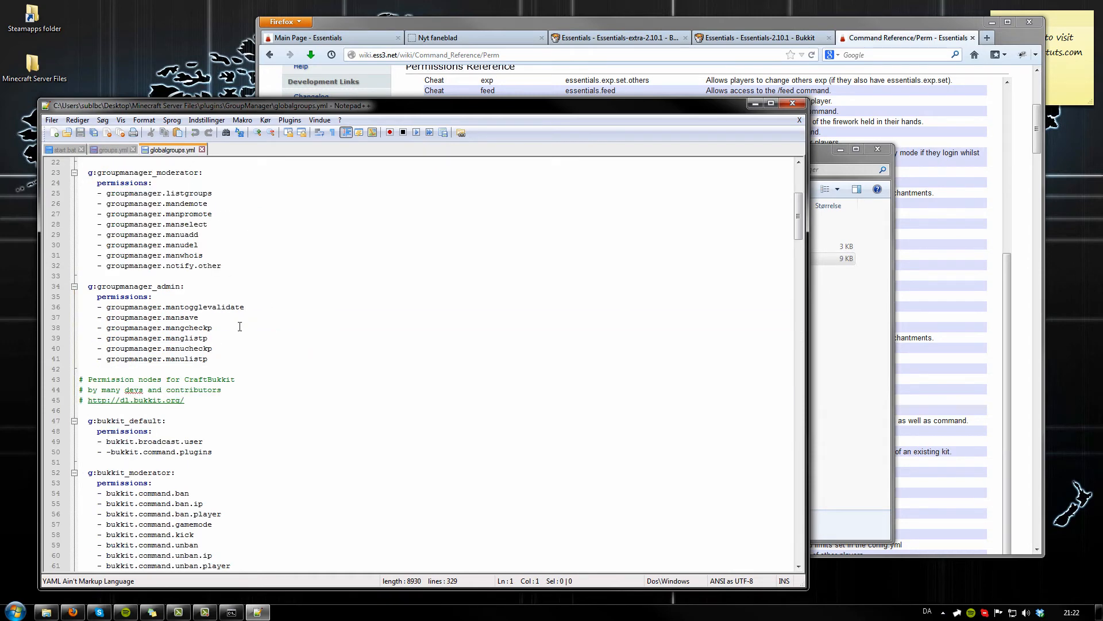
Scroll through the remaining global groups, then return to groups.yml
scroll("down", 3)
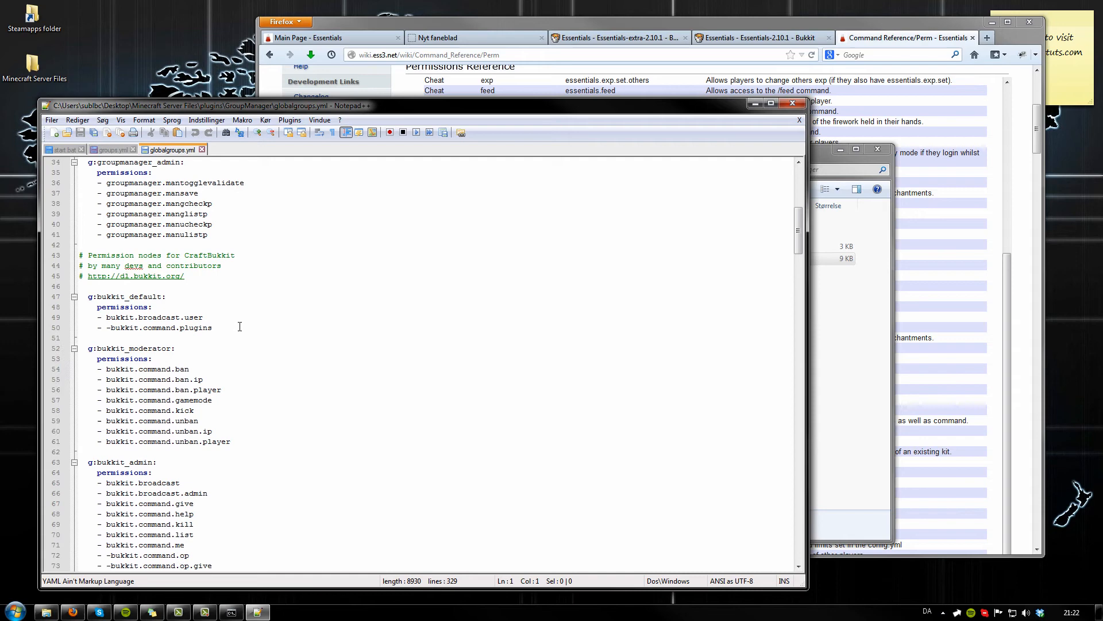
scroll("down", 3)
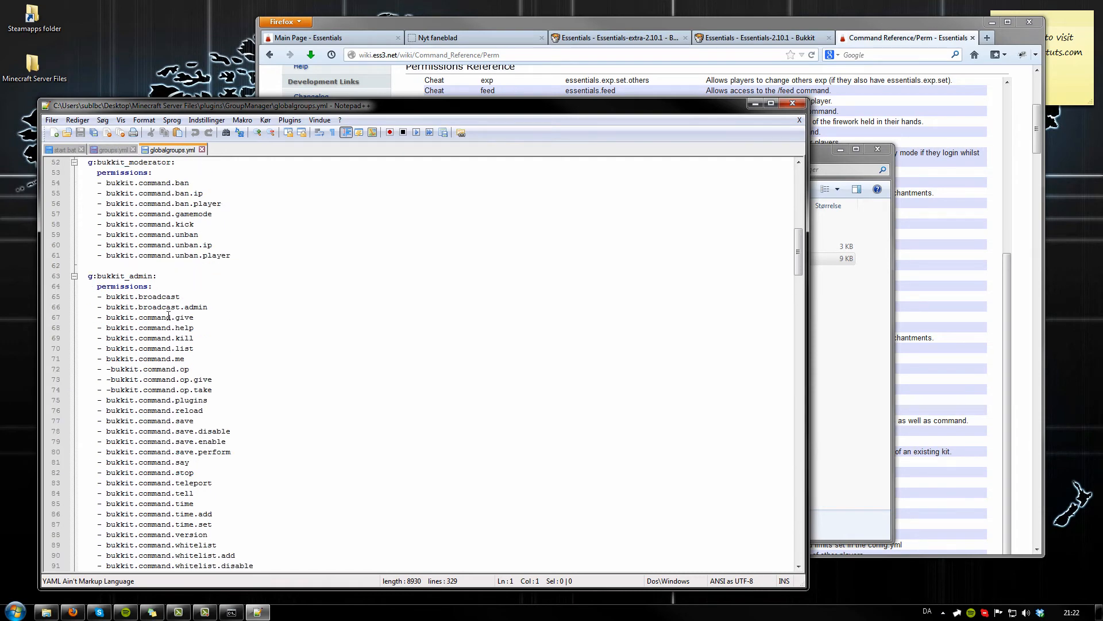
scroll("down", 3)
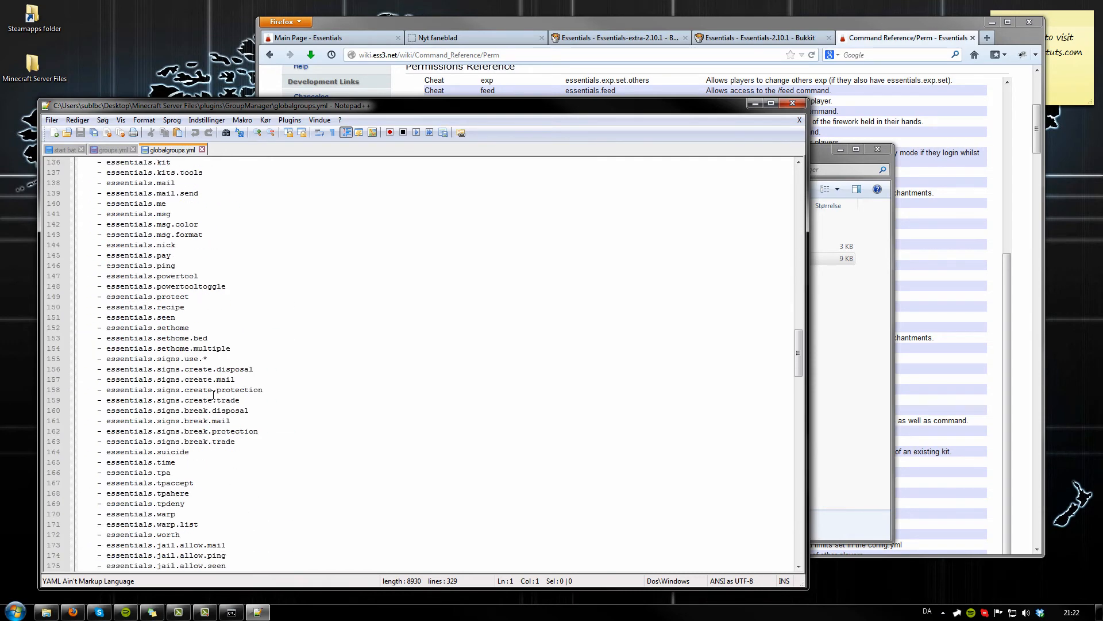
scroll("down", 3)
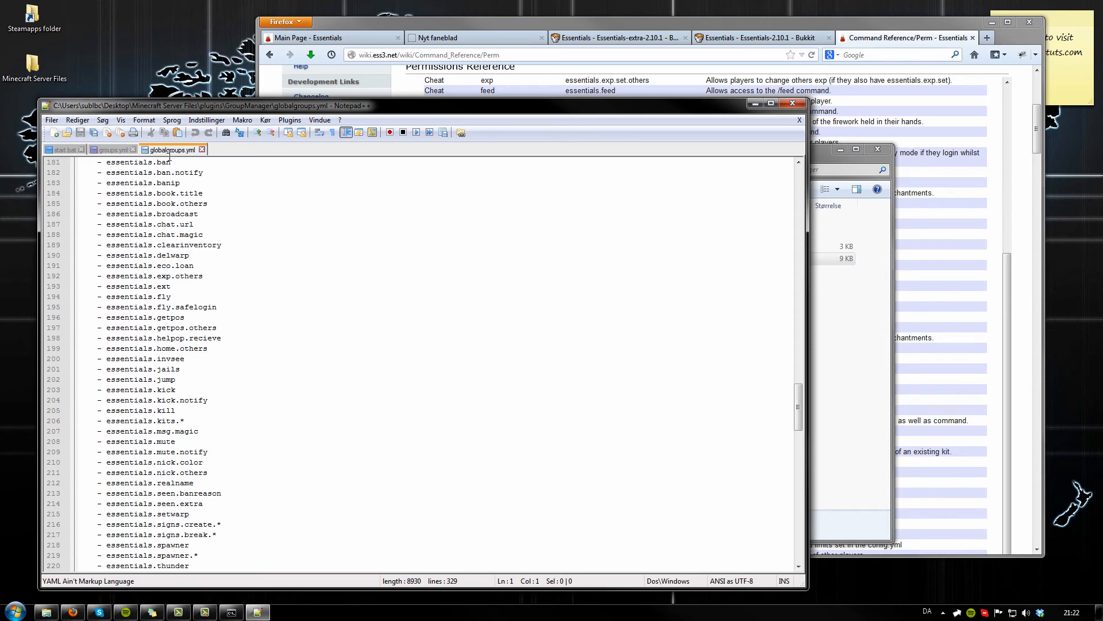
left_click(109, 150)
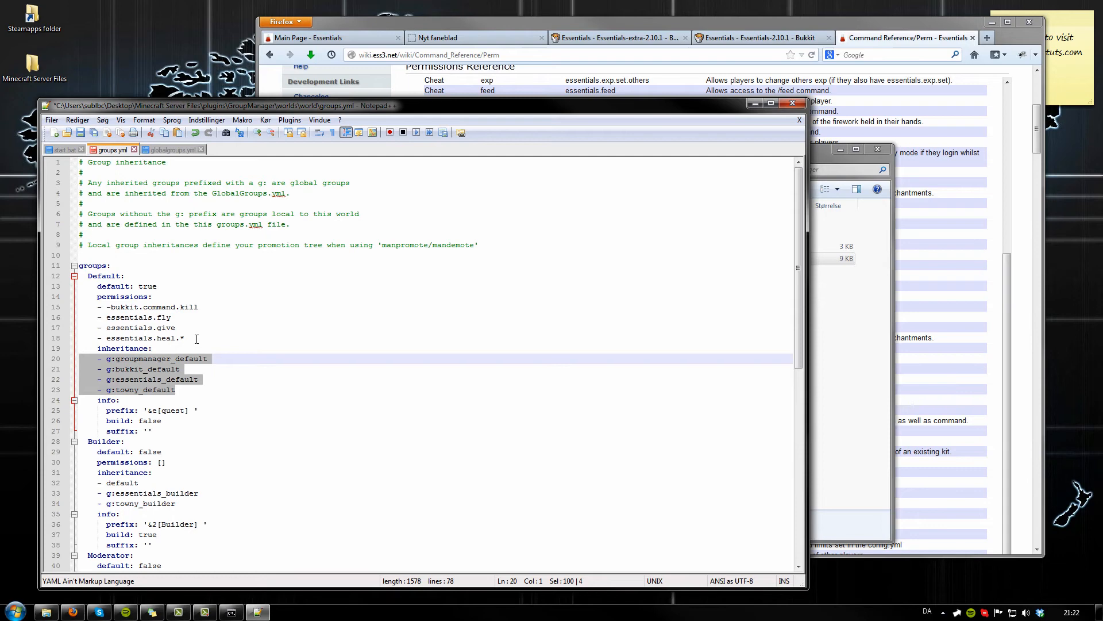
left_click(175, 389)
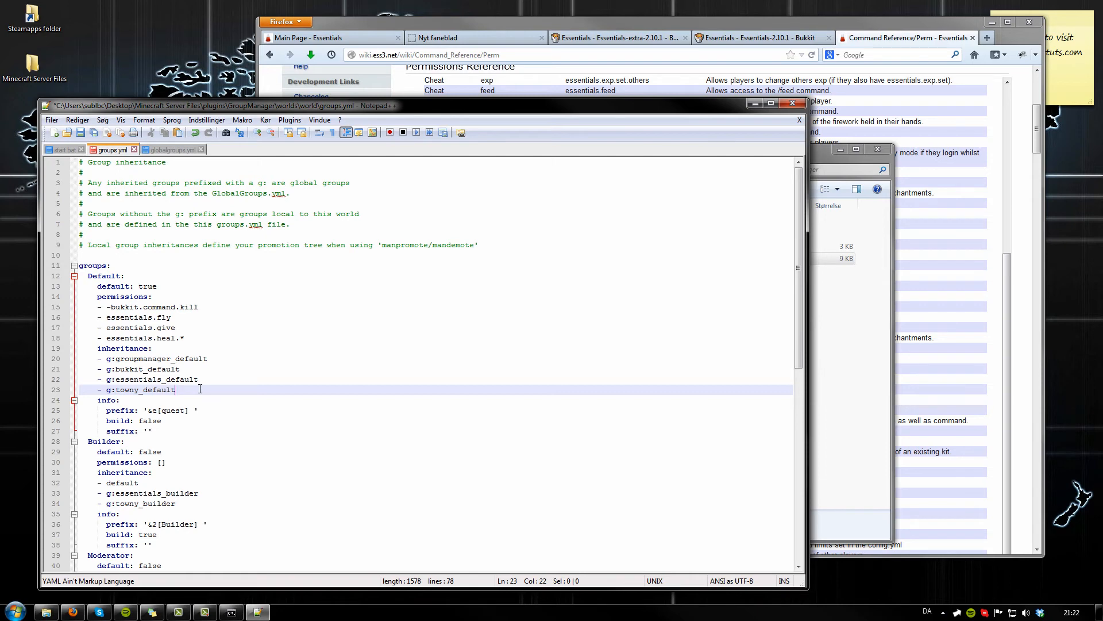
mouse_move(161, 369)
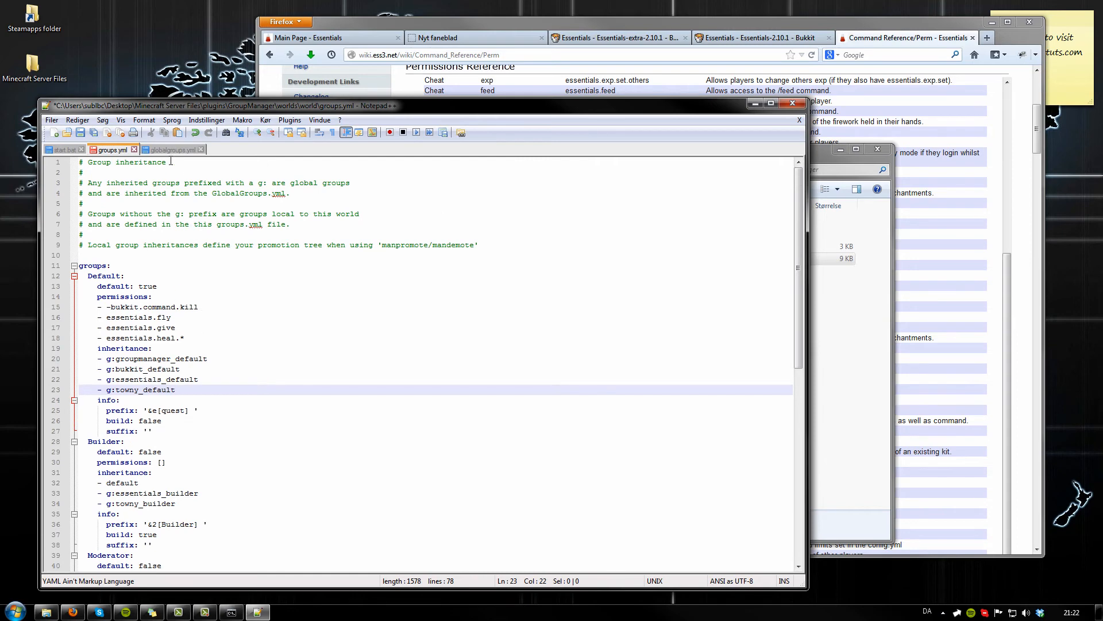
Add an essentials.kill entry under groupmanager.notify.self in g:groupmanager_default
left_click(169, 149)
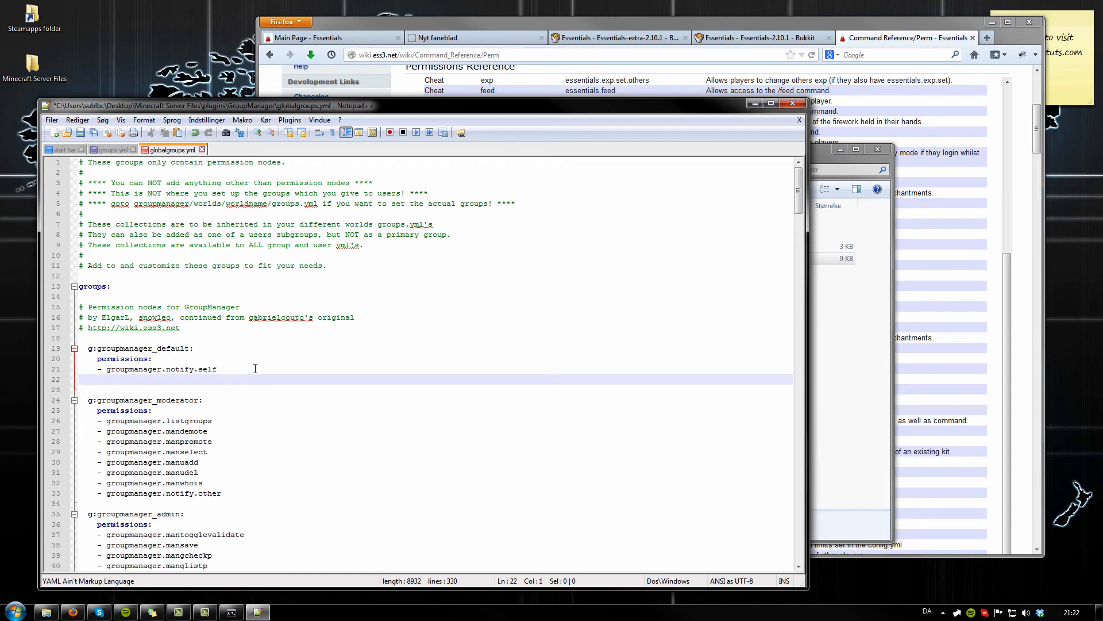
type("-")
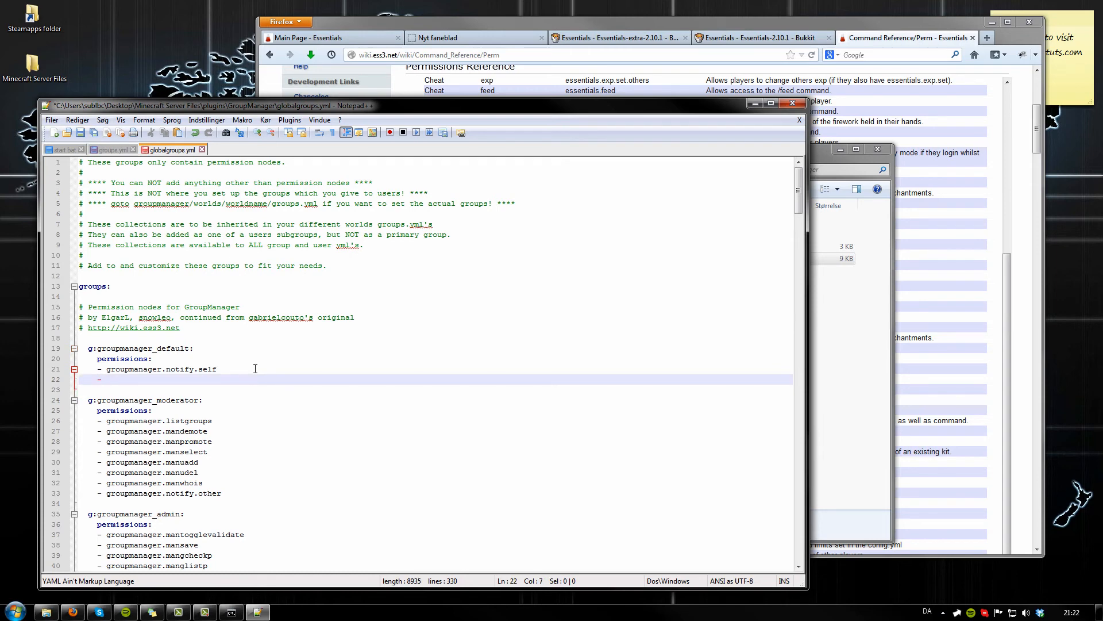
key("Backspace")
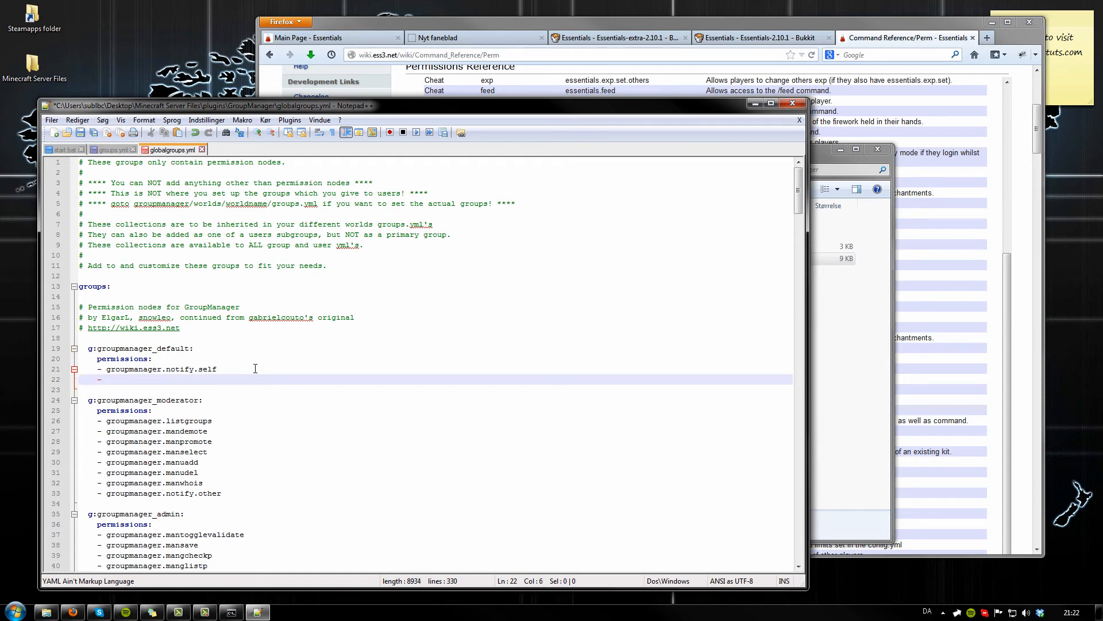
key("Backspace")
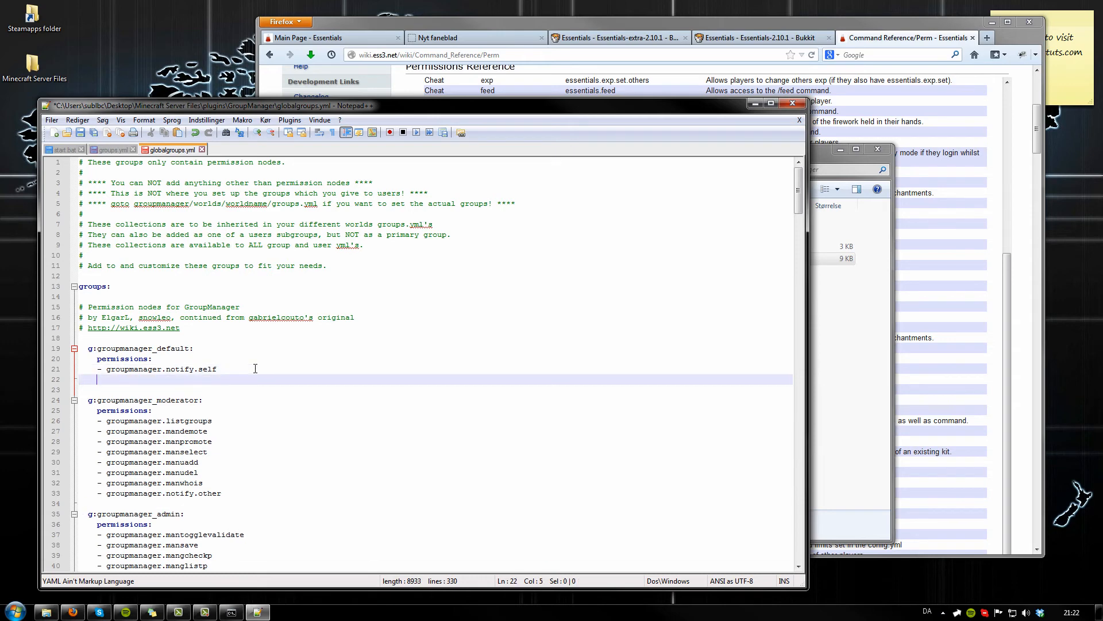
type("-")
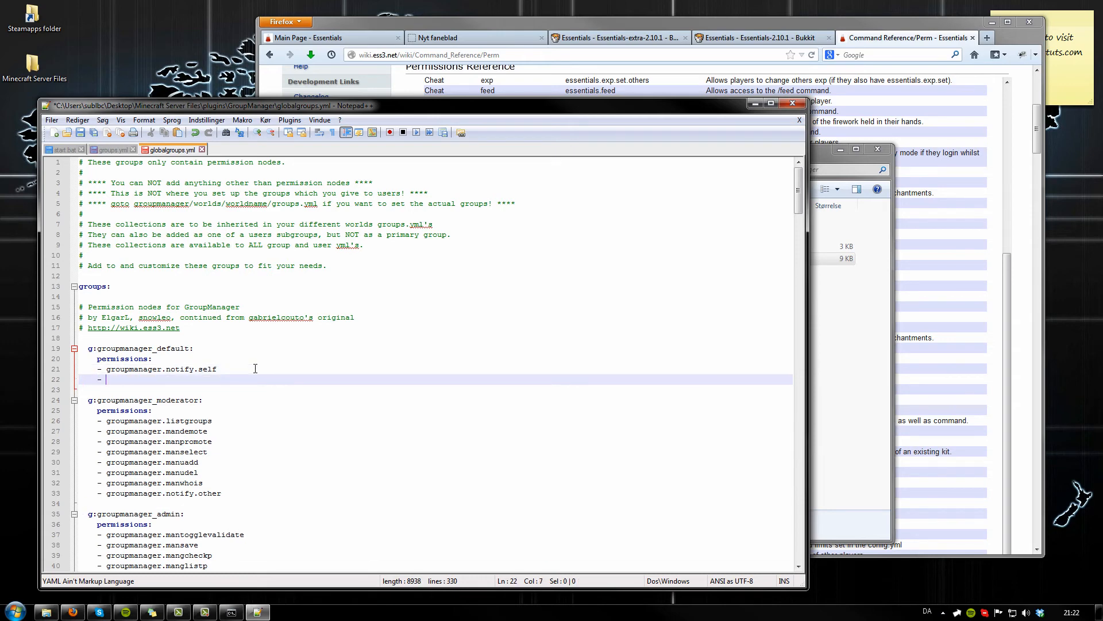
type("essentials.kill")
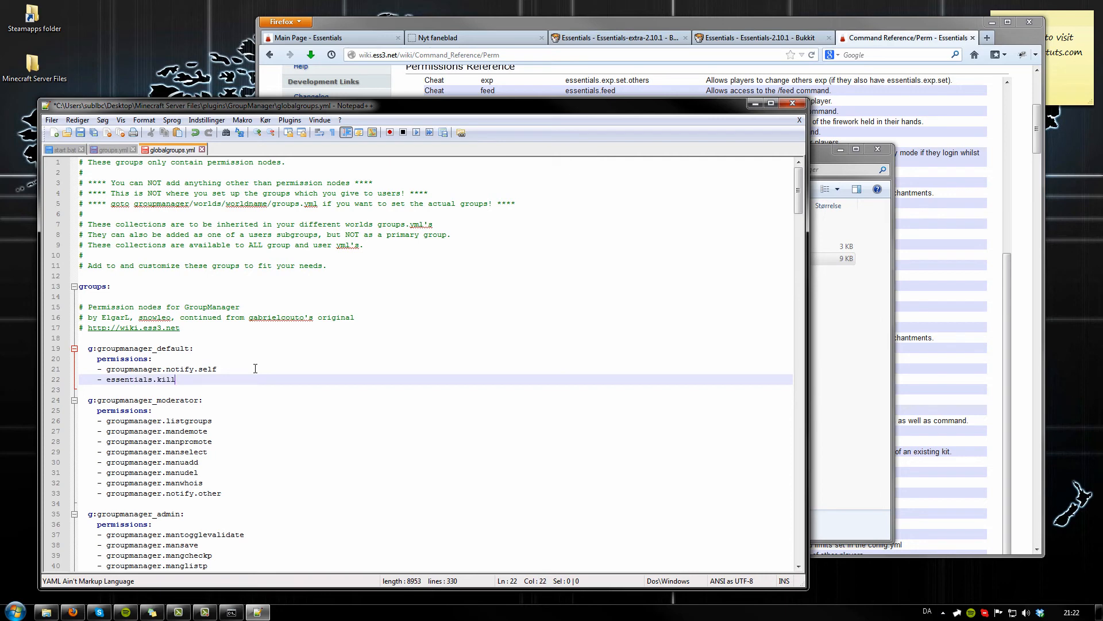
mouse_move(201, 353)
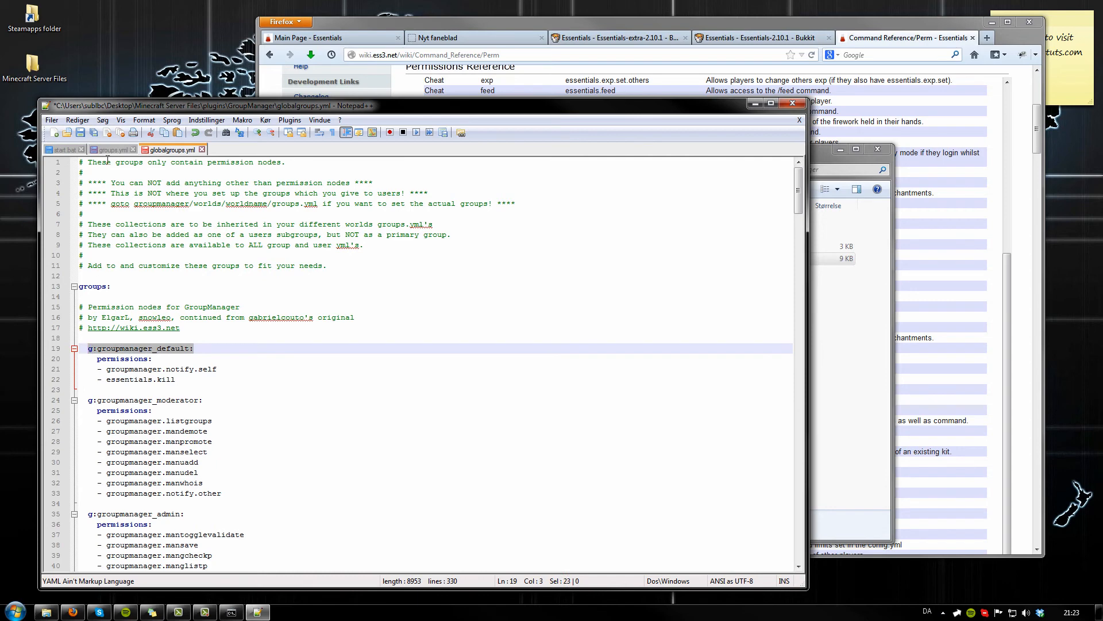
Compare globalgroups.yml against groups.yml by switching between the two tabs
left_click(110, 149)
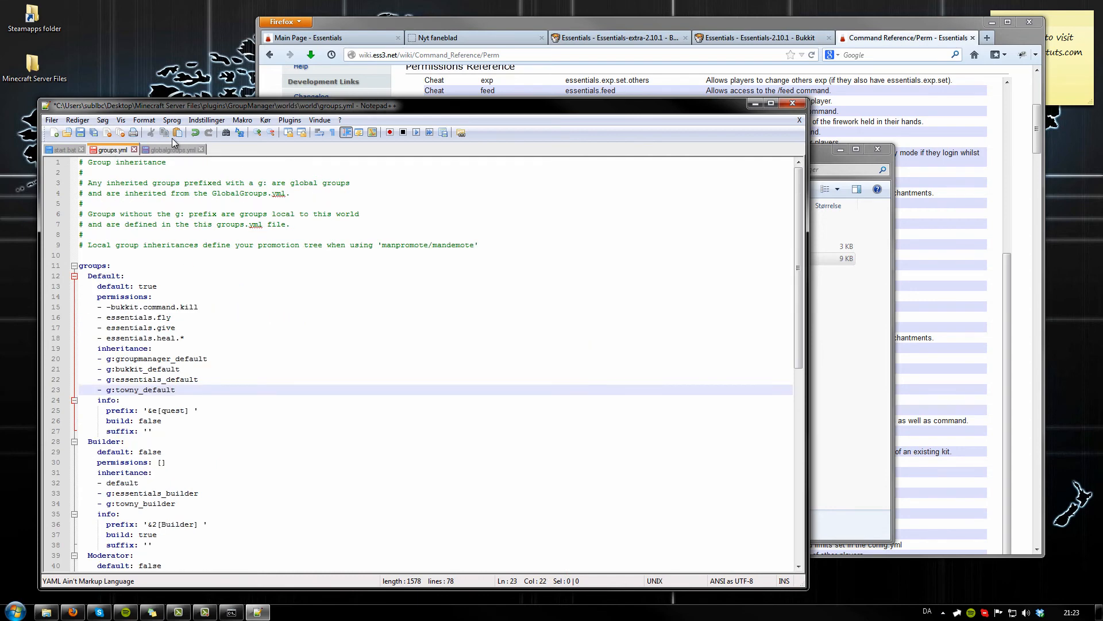
left_click(167, 149)
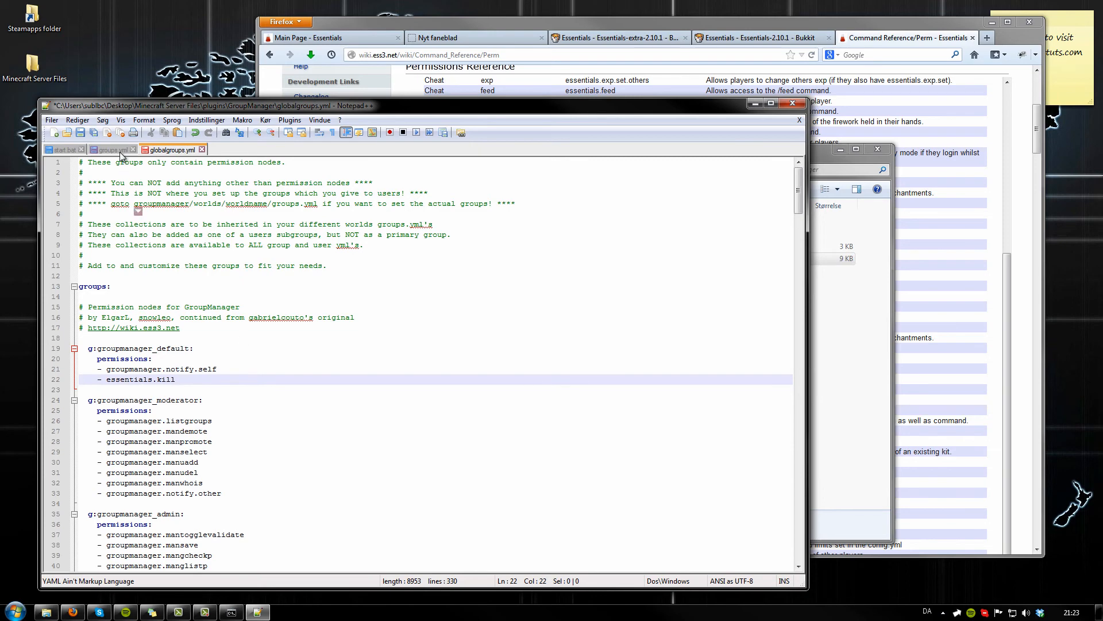
left_click(109, 149)
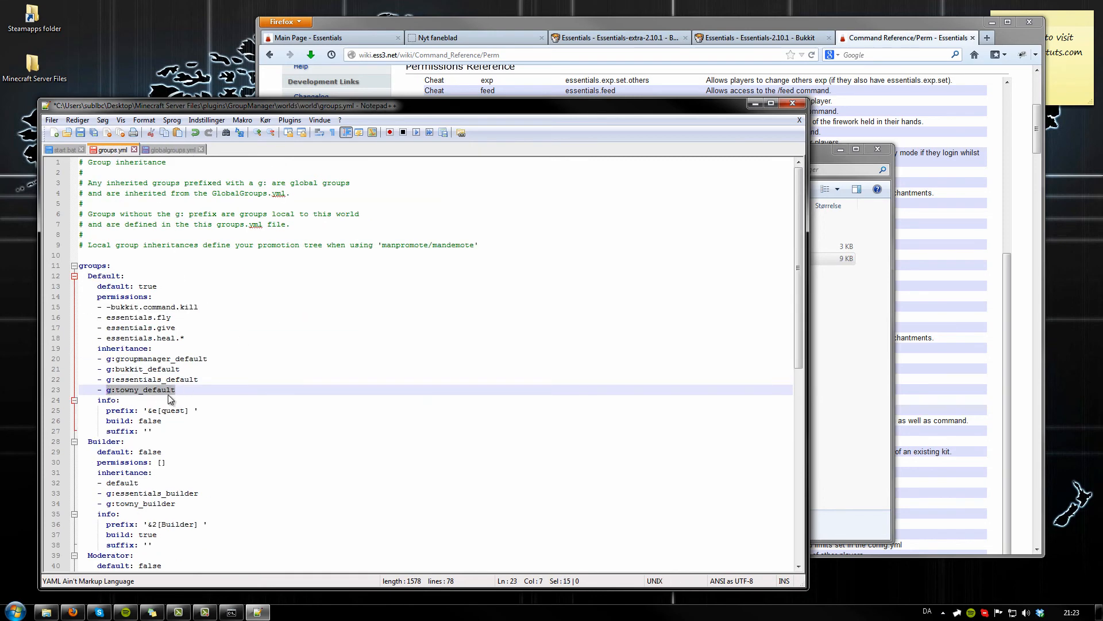
left_click(171, 150)
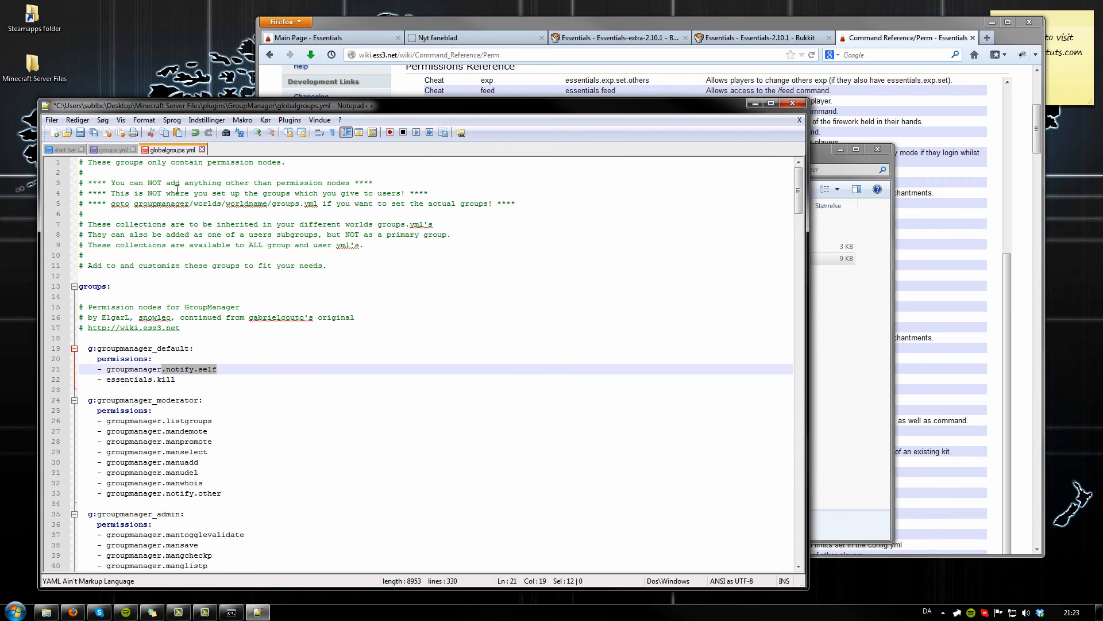
mouse_move(321, 115)
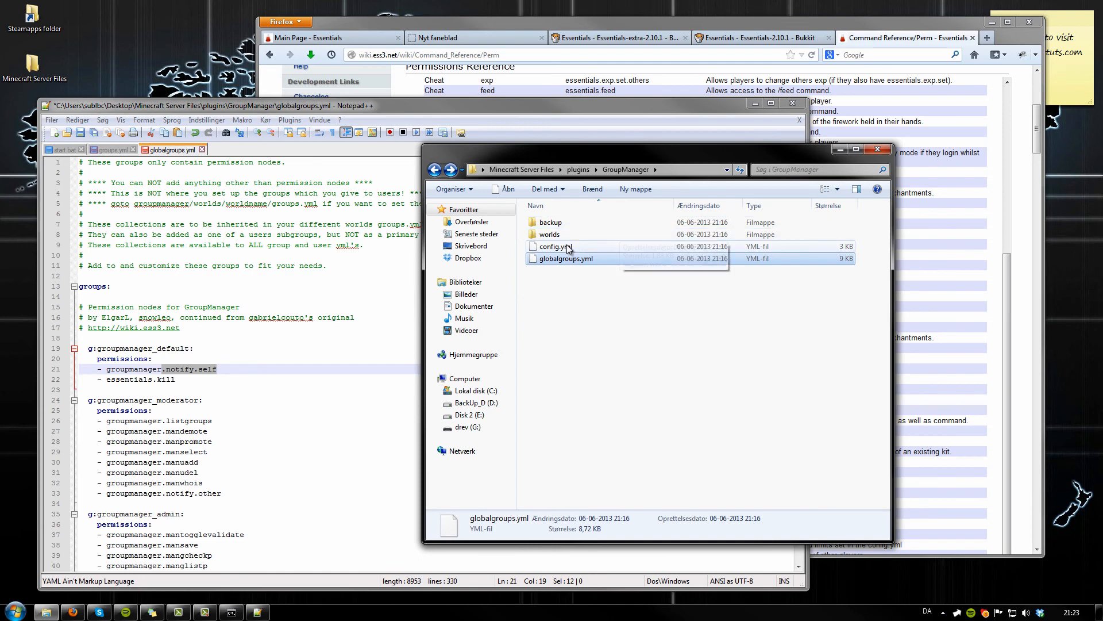
Open config.yml via 'Edit with Notepad++' from its Explorer context menu
right_click(554, 247)
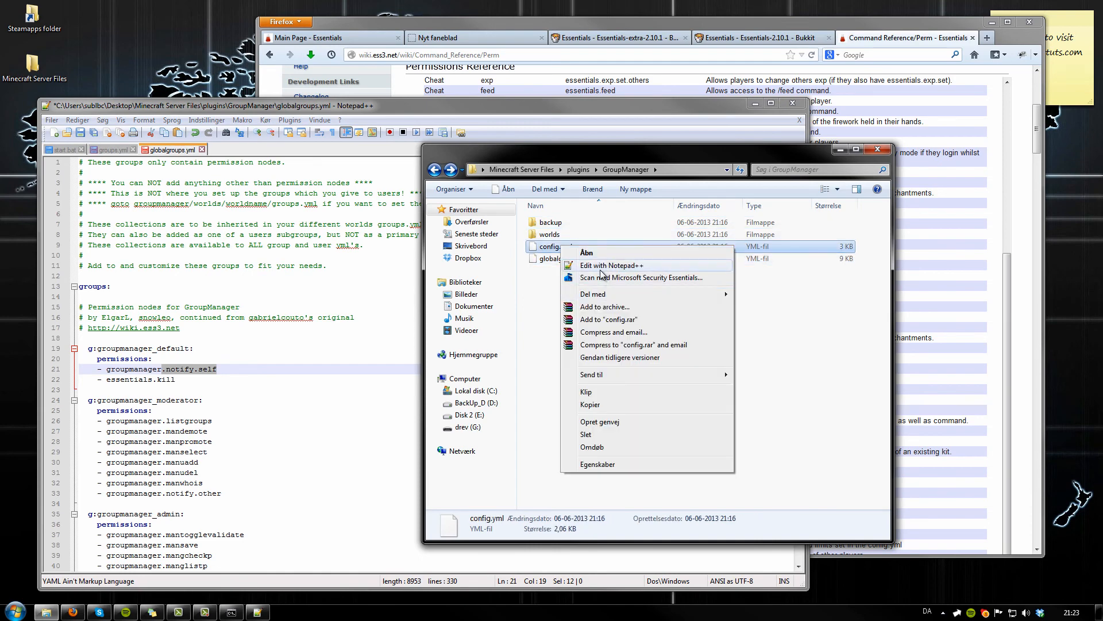
left_click(611, 265)
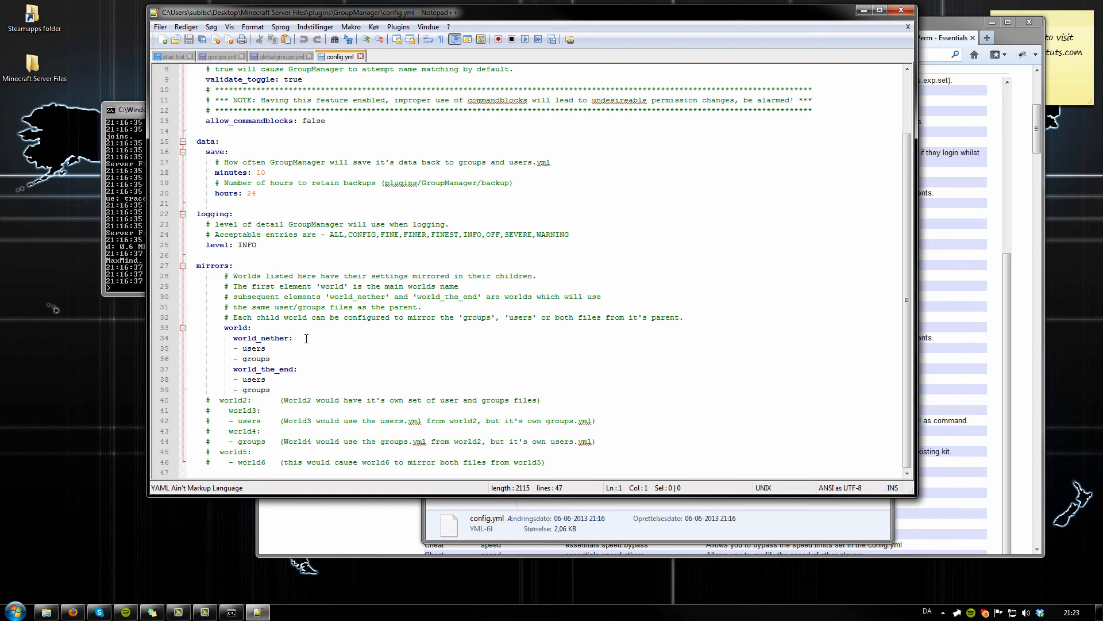
Inspect the world_nether mirror entry, then bring up the worlds\world Explorer folder
double_click(261, 337)
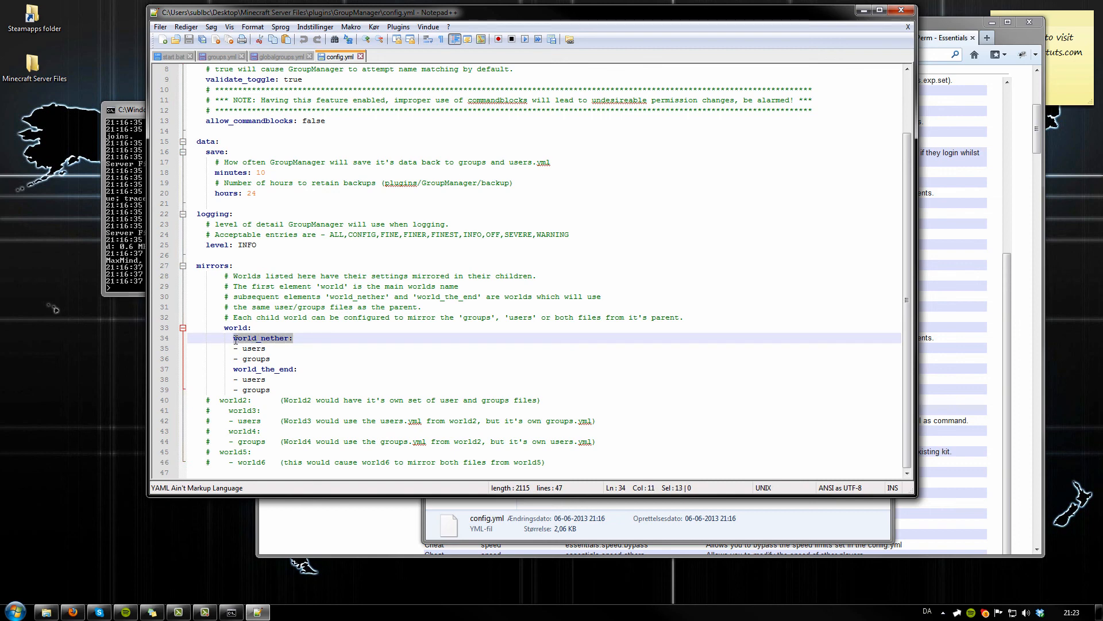
left_click(299, 354)
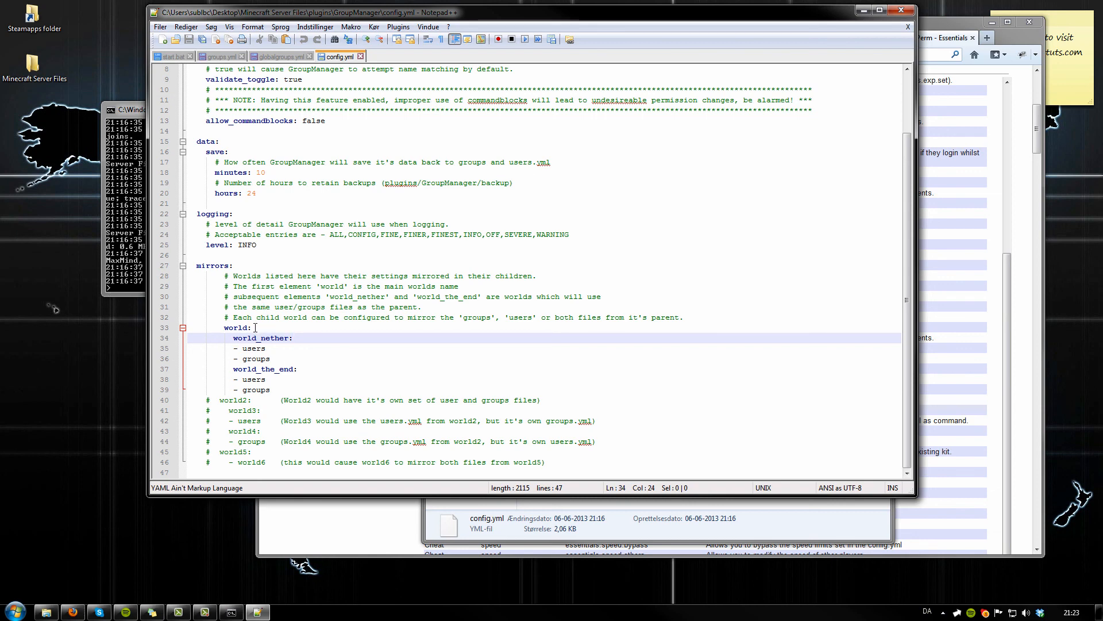
left_click(251, 327)
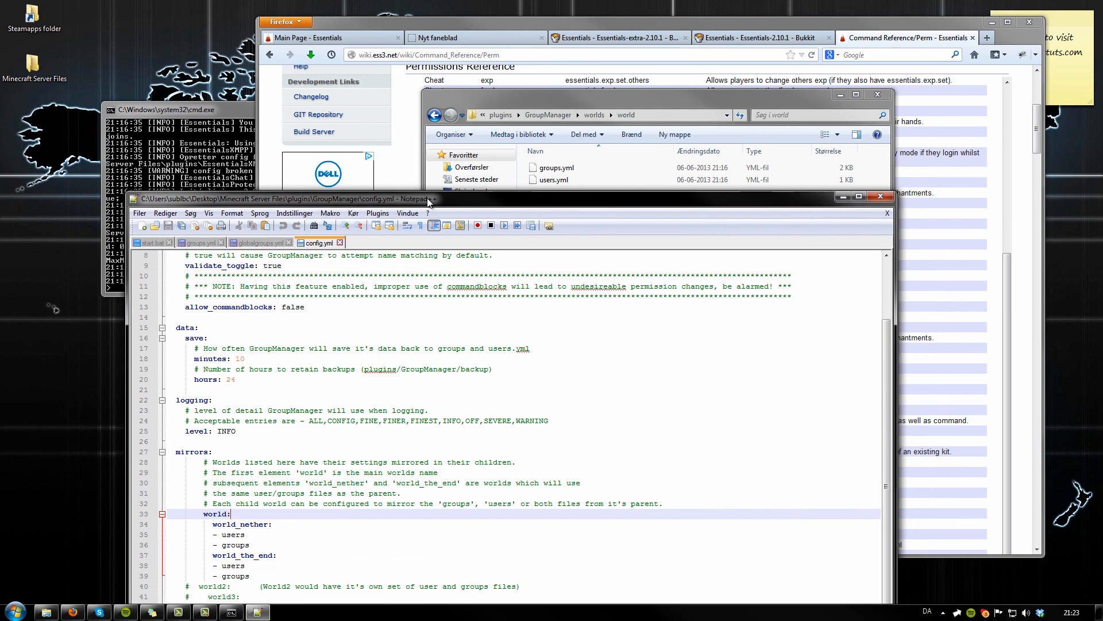
left_click(553, 179)
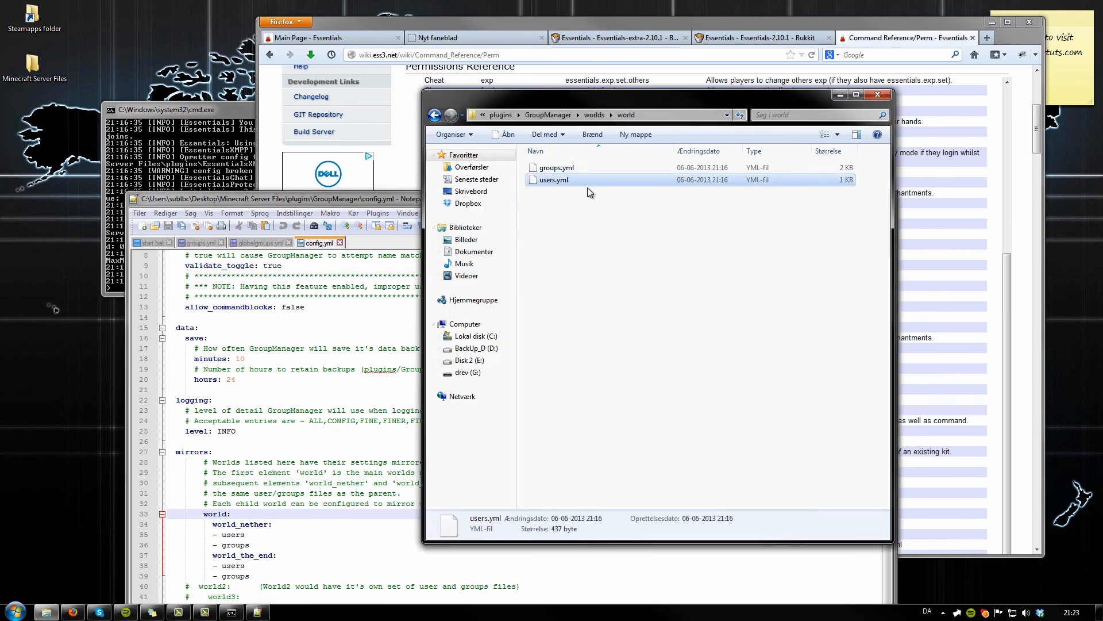